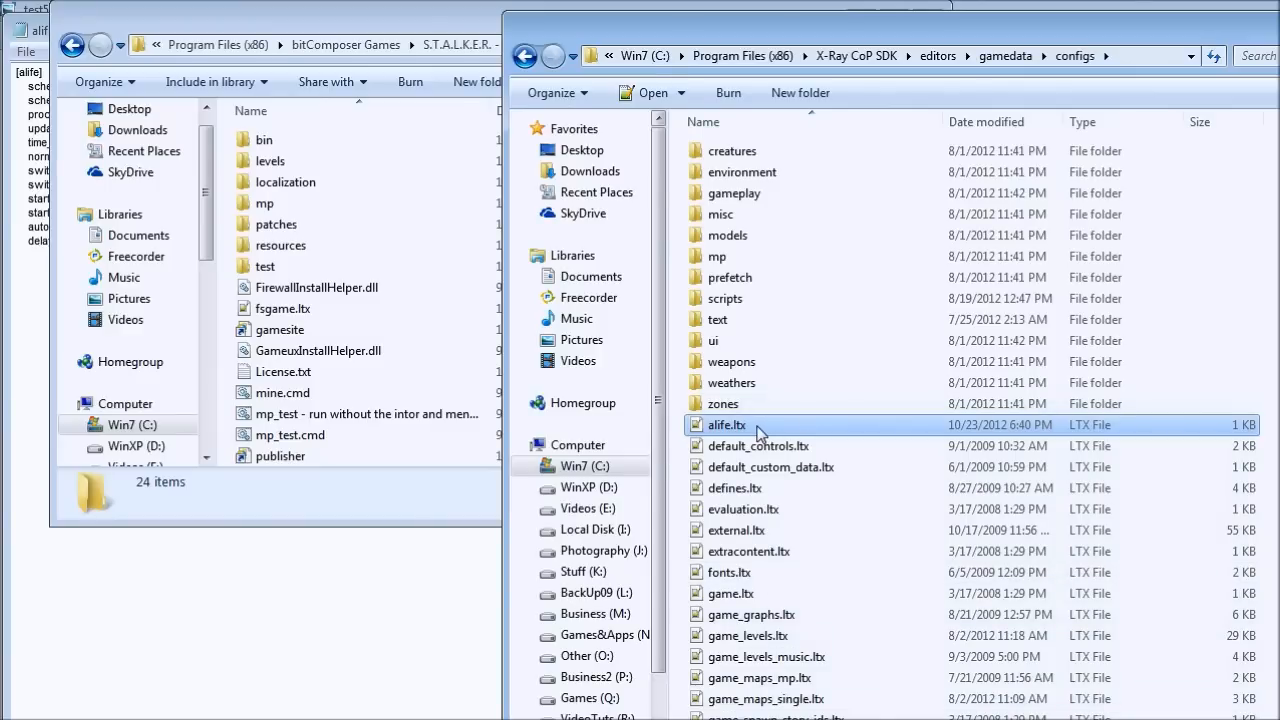
mouse_move(800, 434)
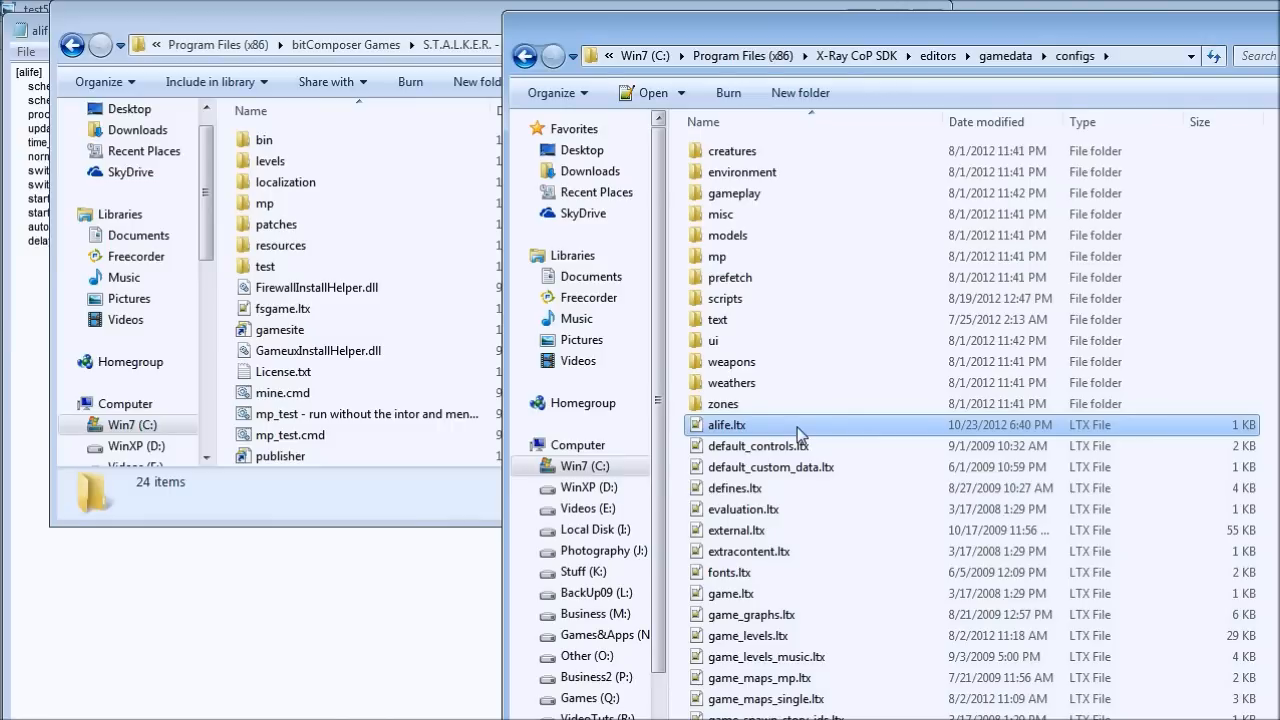
mouse_move(830, 436)
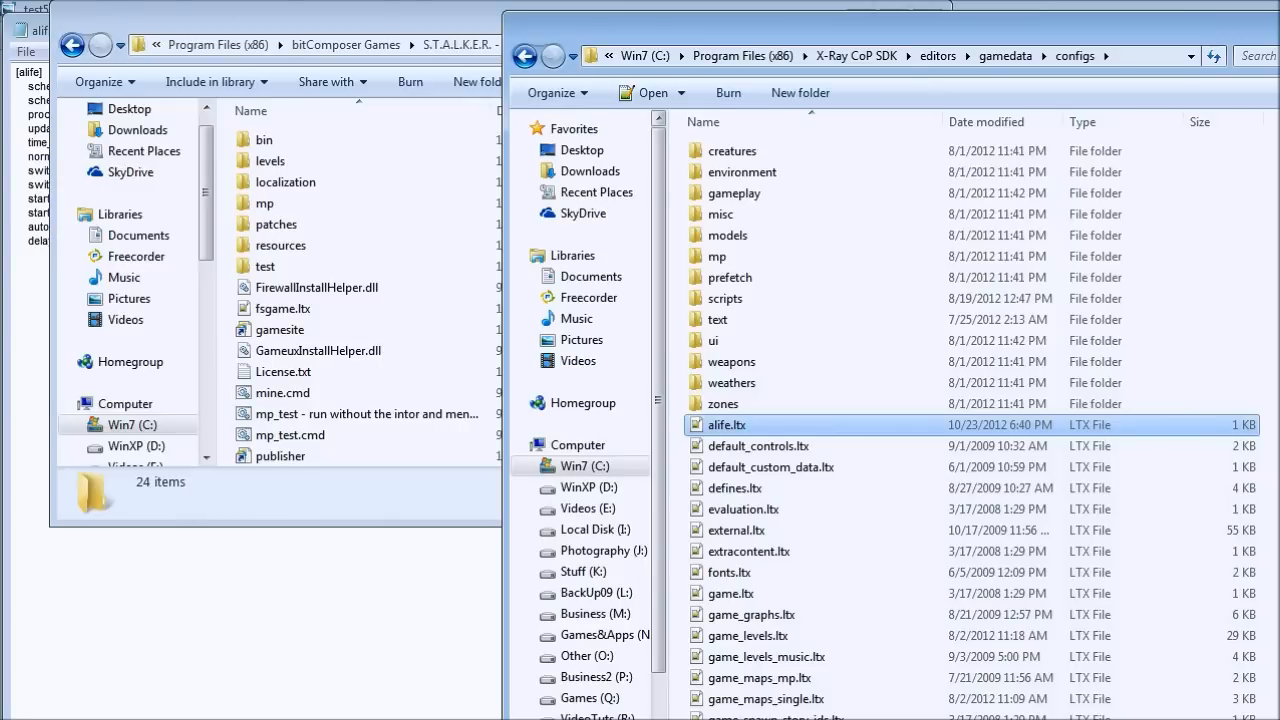
mouse_move(875, 80)
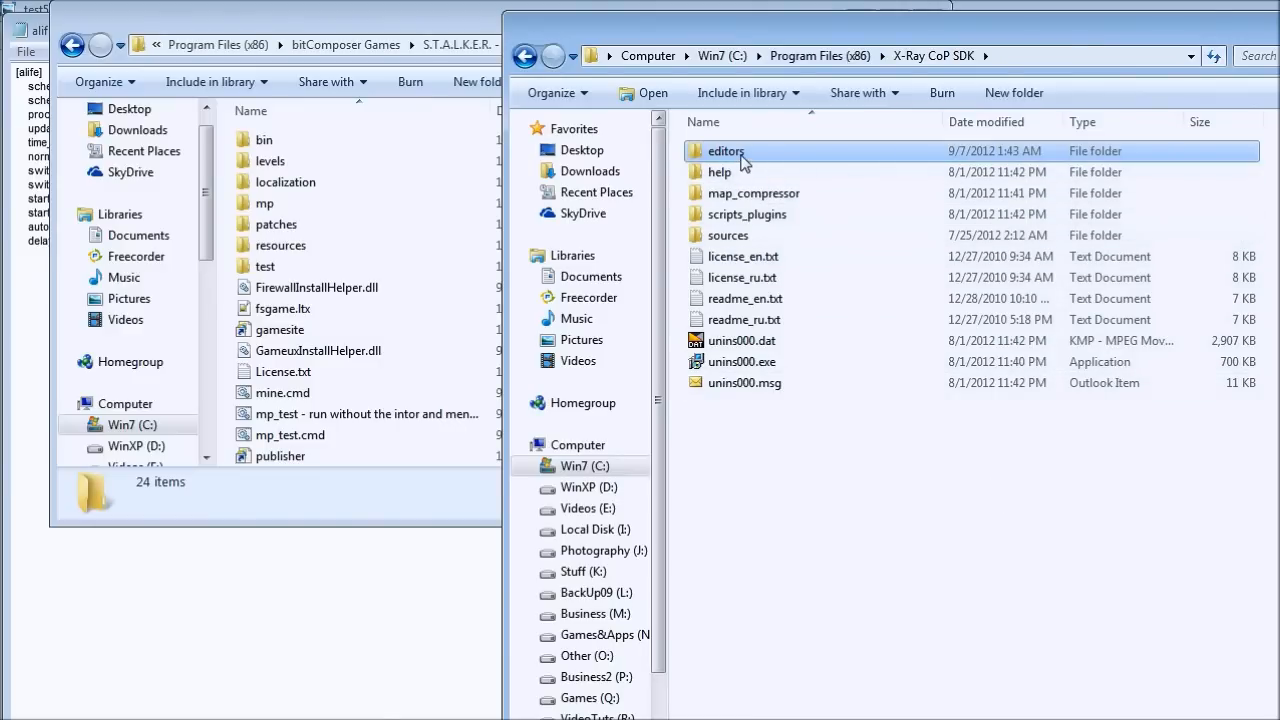
Step: Navigate the SDK folders editors, gamedata and configs, and select alife.ltx
double_click(725, 151)
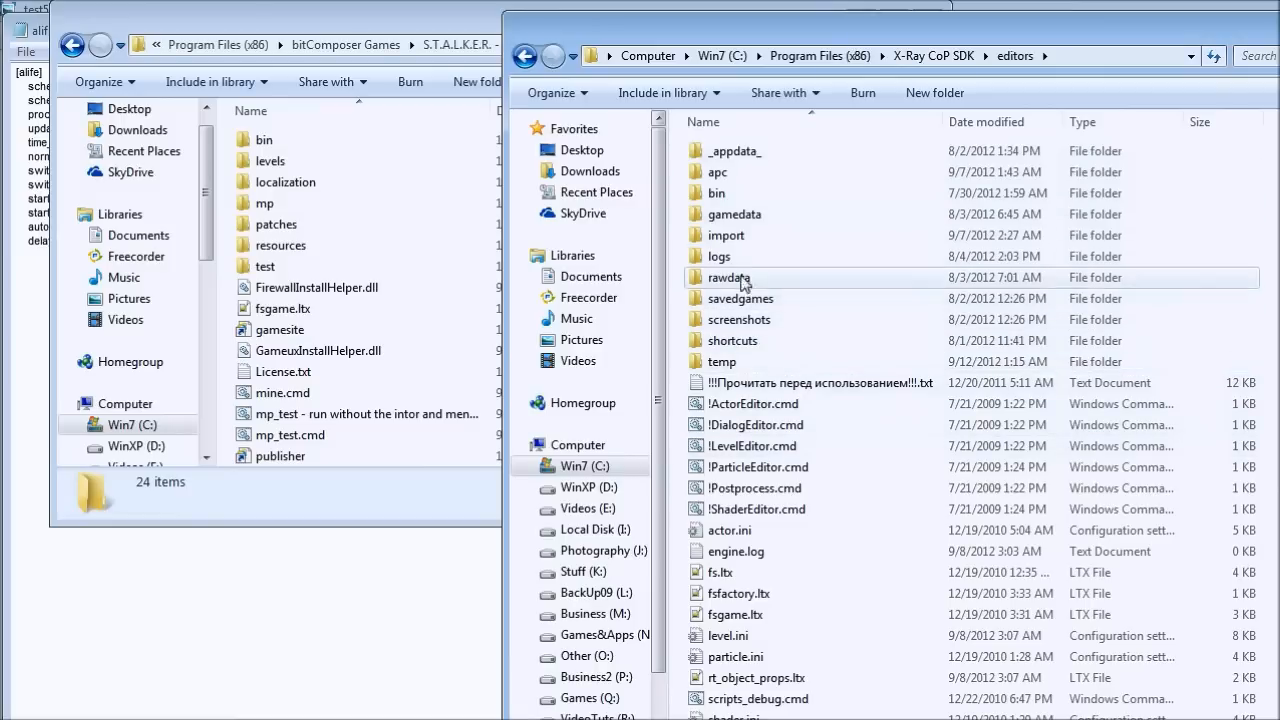
mouse_move(795, 214)
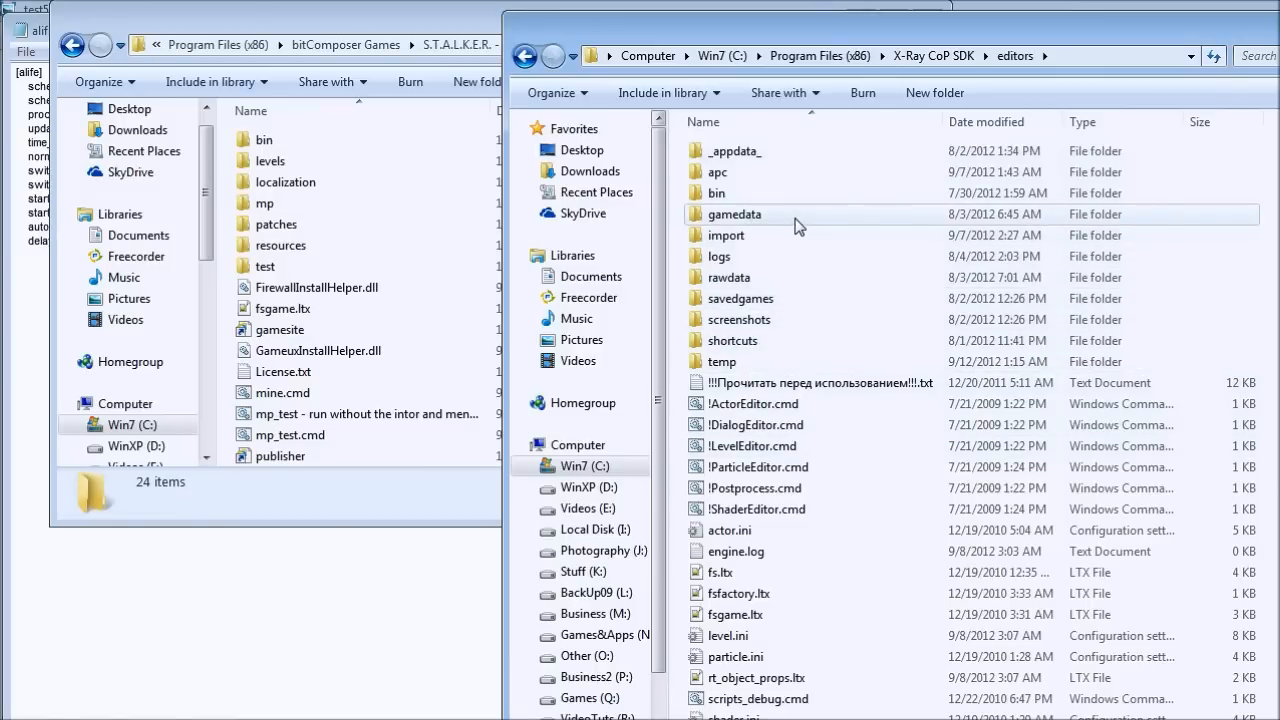
double_click(734, 214)
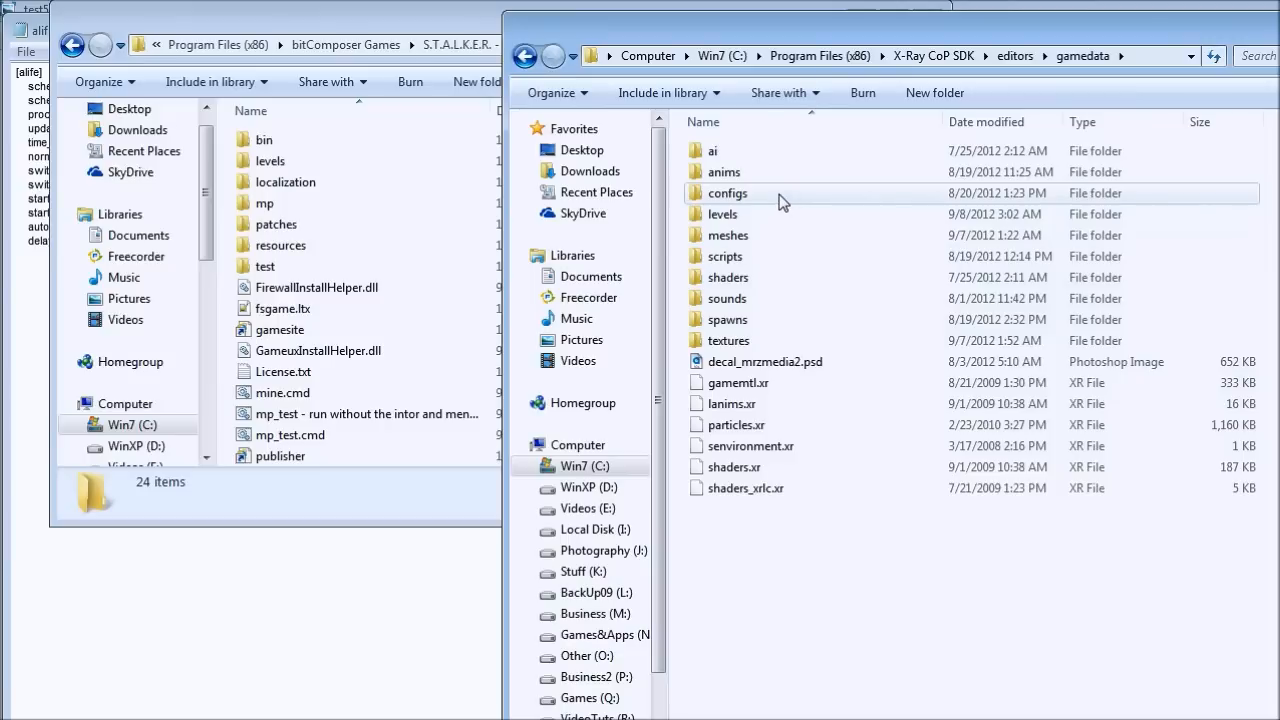
double_click(727, 193)
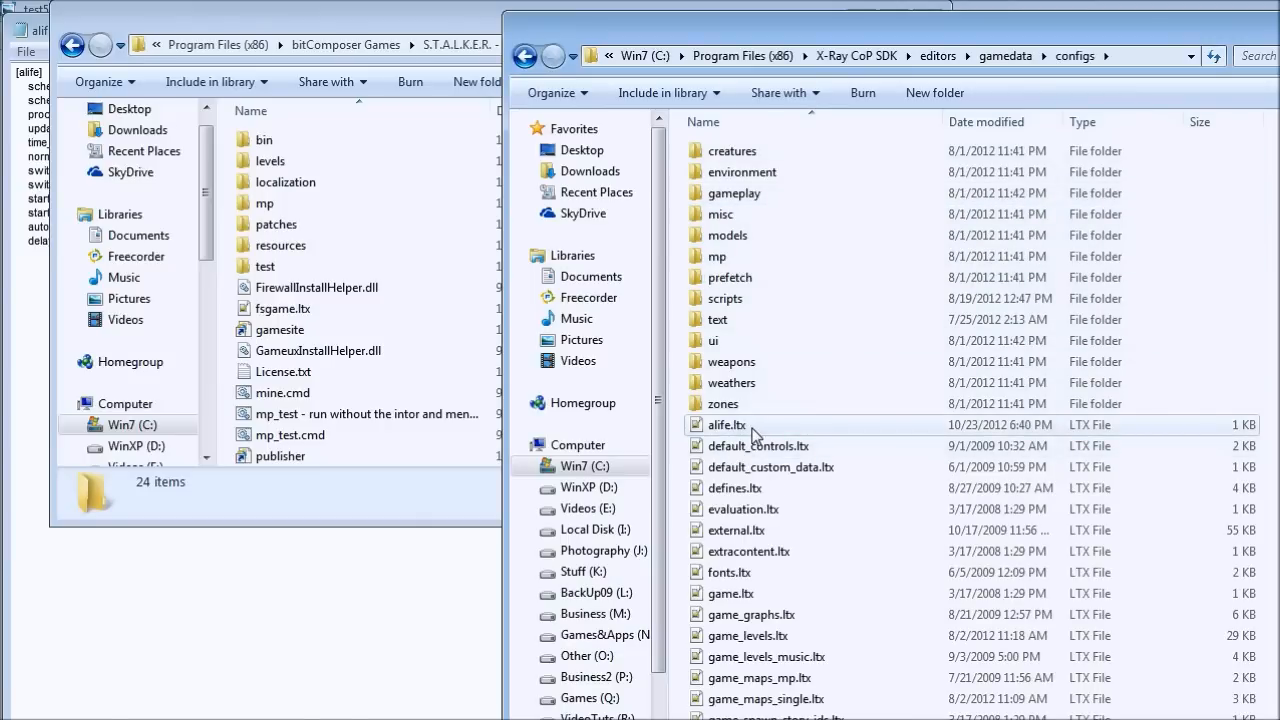
left_click(726, 425)
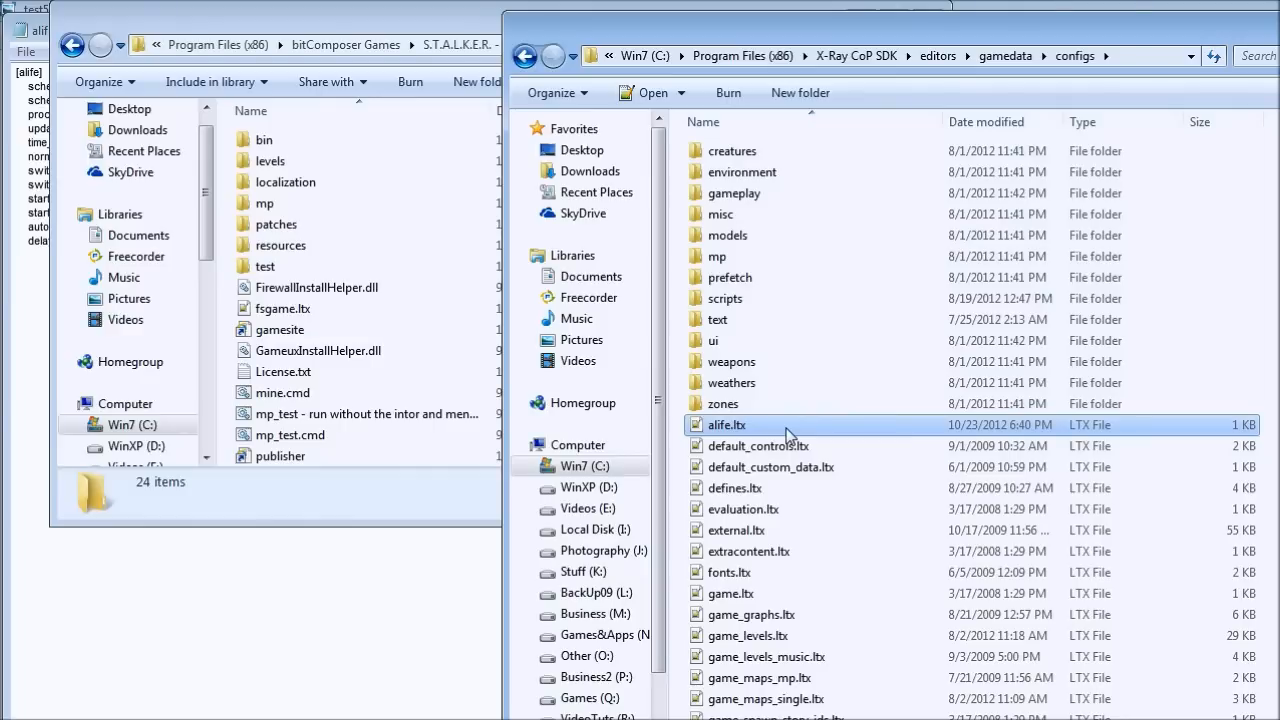
Step: Copy alife.ltx, then create a configs folder inside the game's new gamedata folder
right_click(726, 424)
type("gamedata")
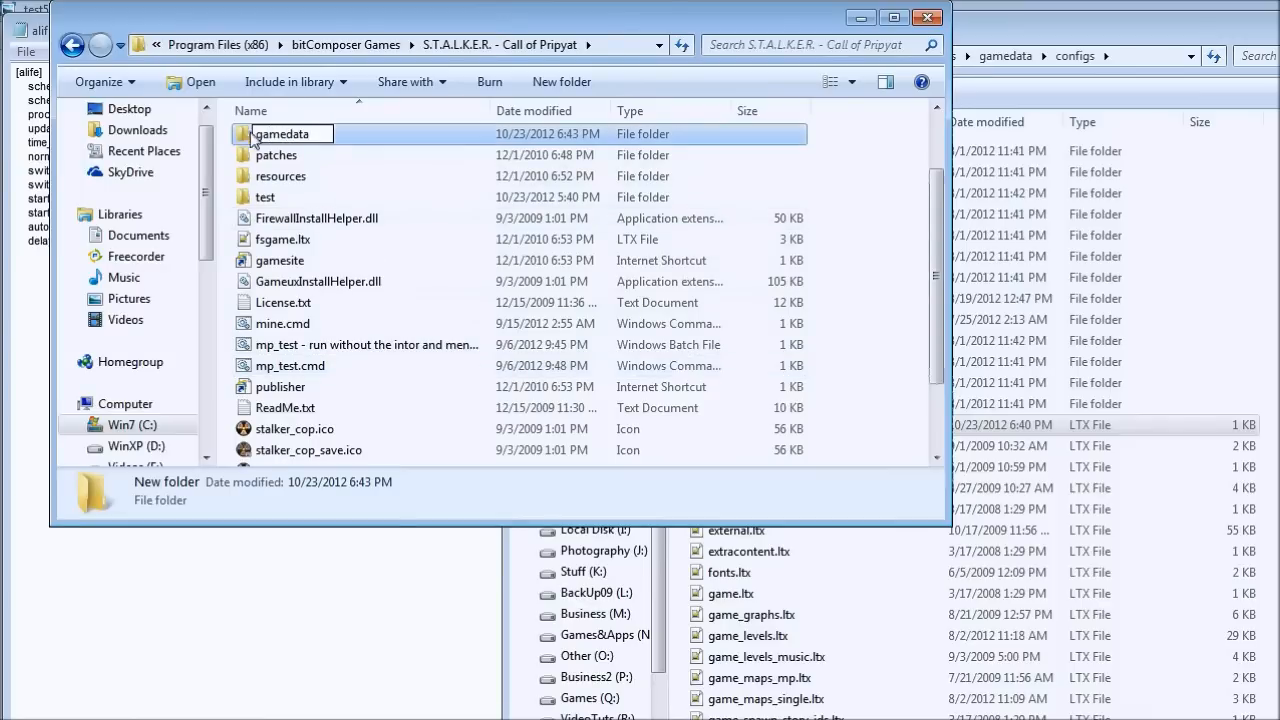
double_click(281, 133)
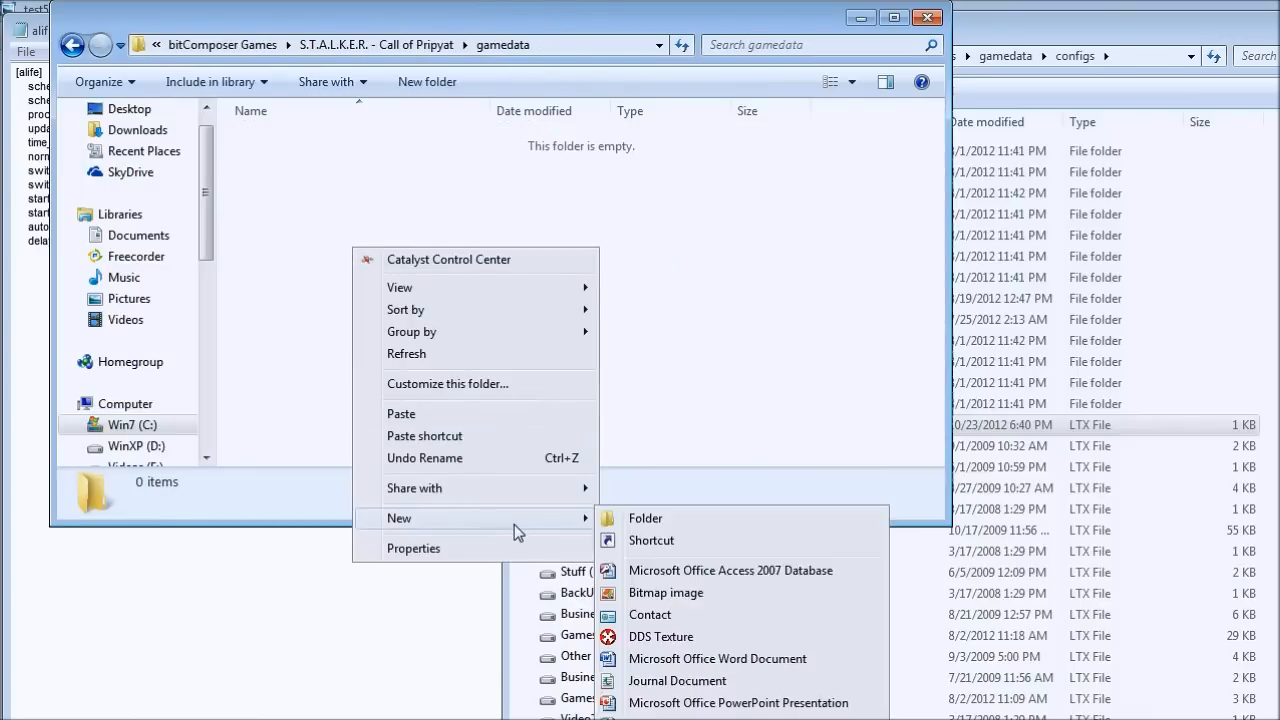
left_click(645, 518)
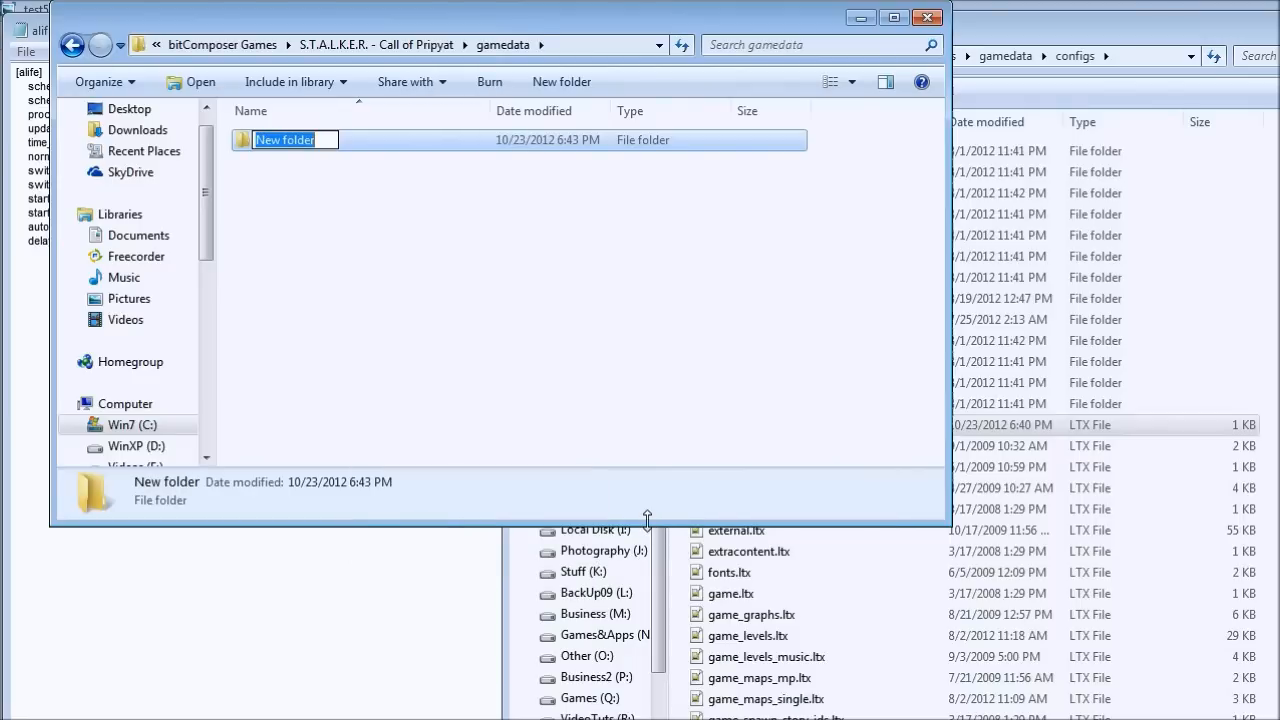
type("configs")
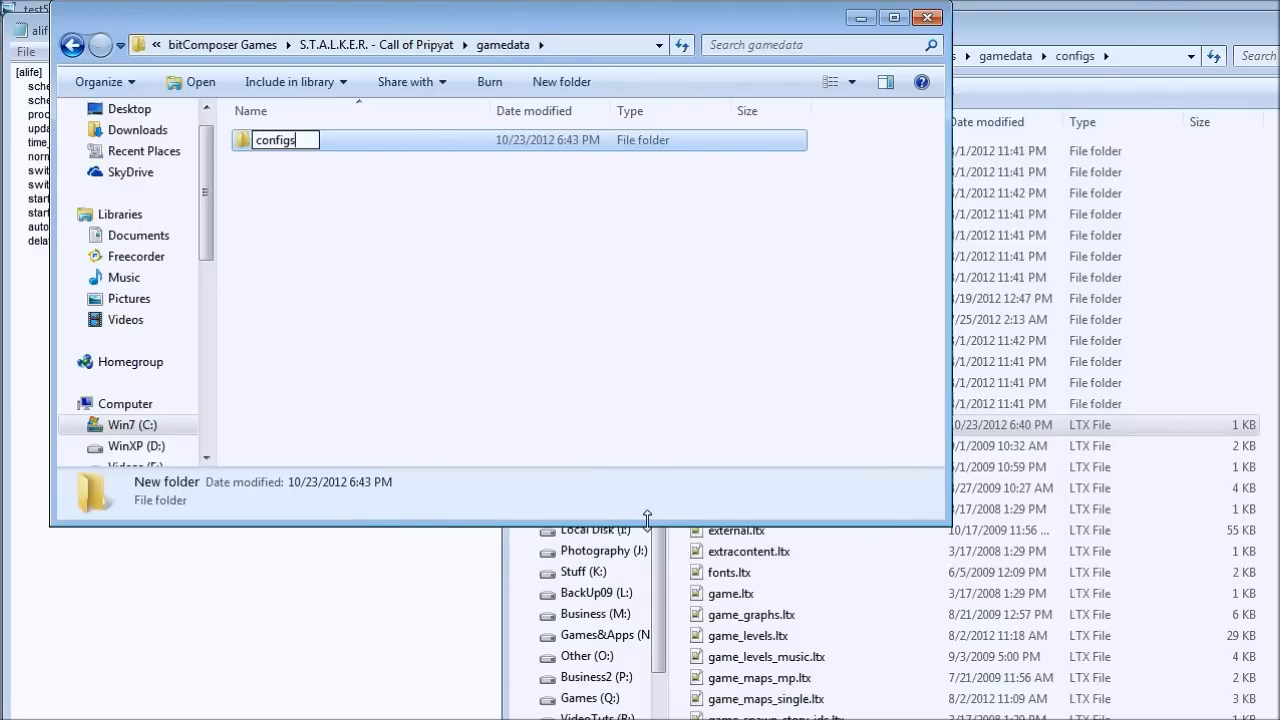
mouse_move(325, 221)
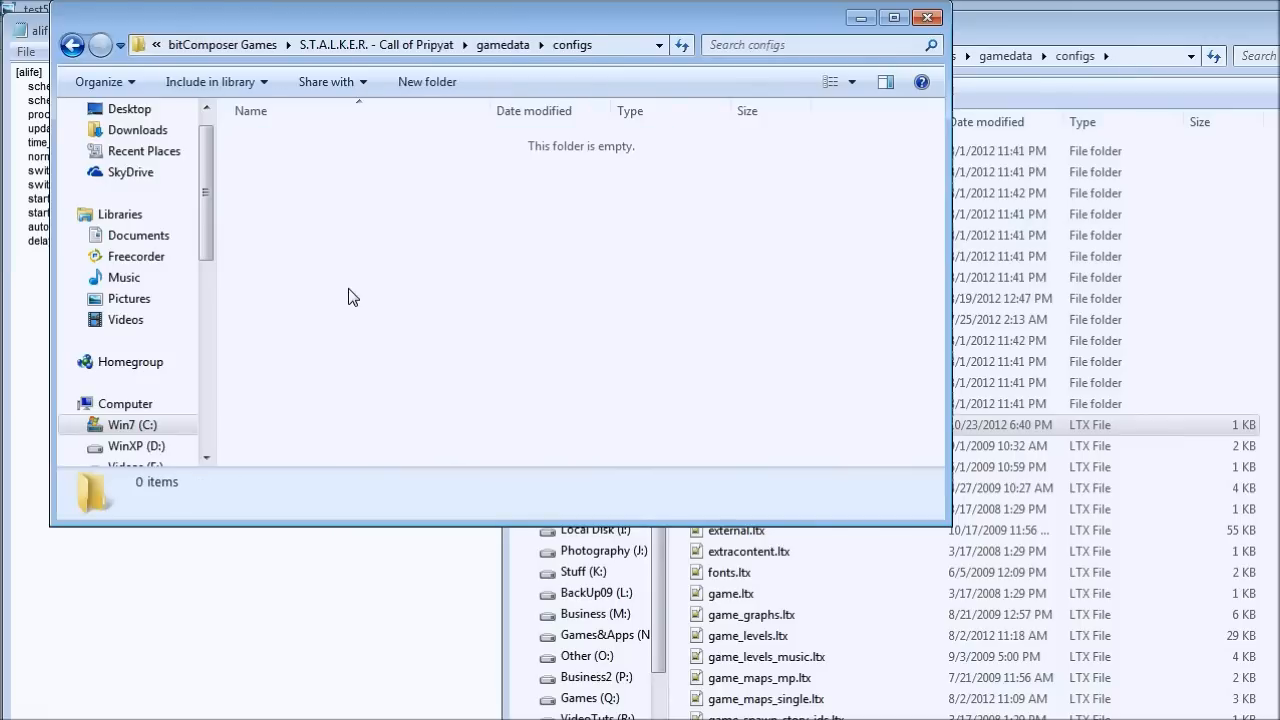
Step: Paste alife.ltx into the empty configs folder and navigate back into it
right_click(351, 297)
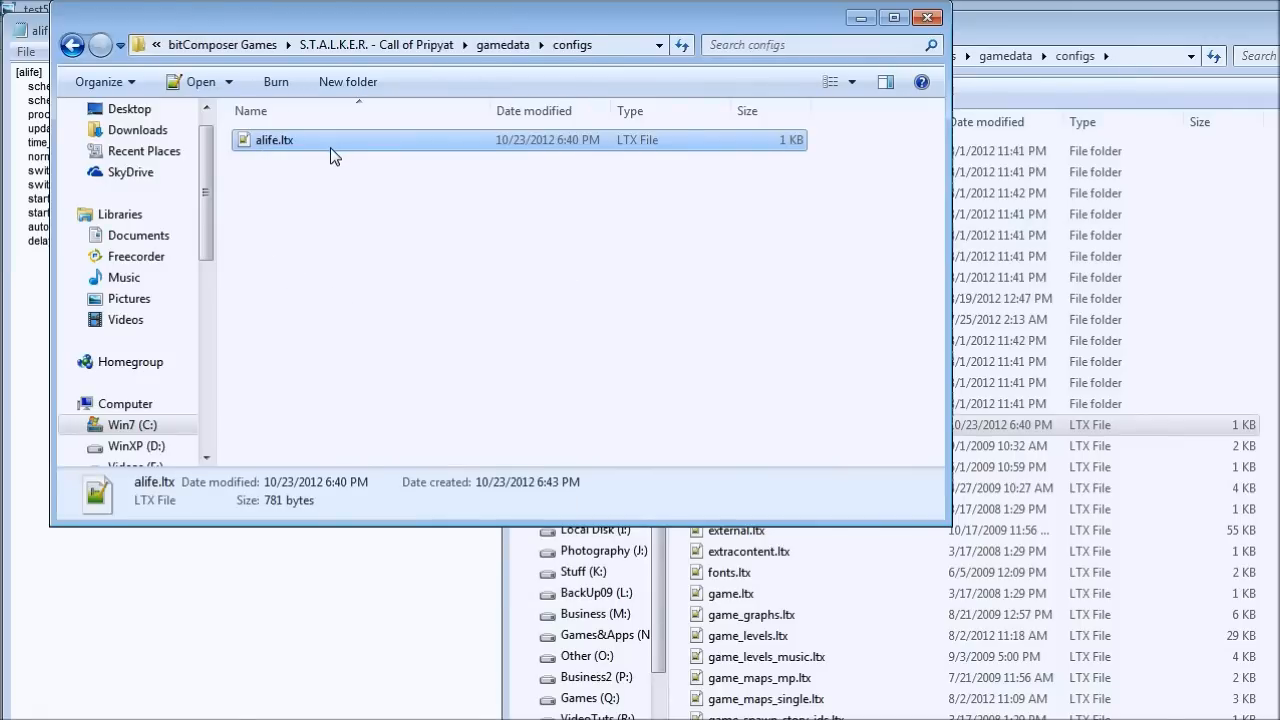
mouse_move(318, 172)
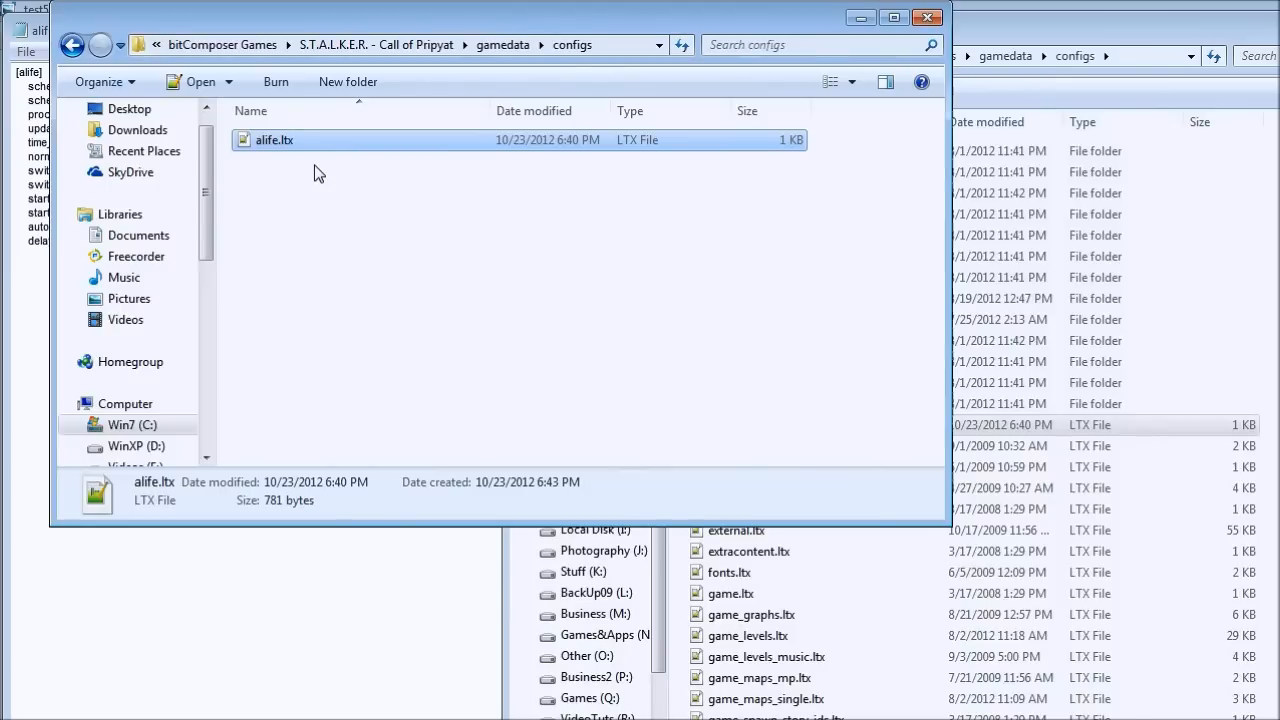
mouse_move(322, 173)
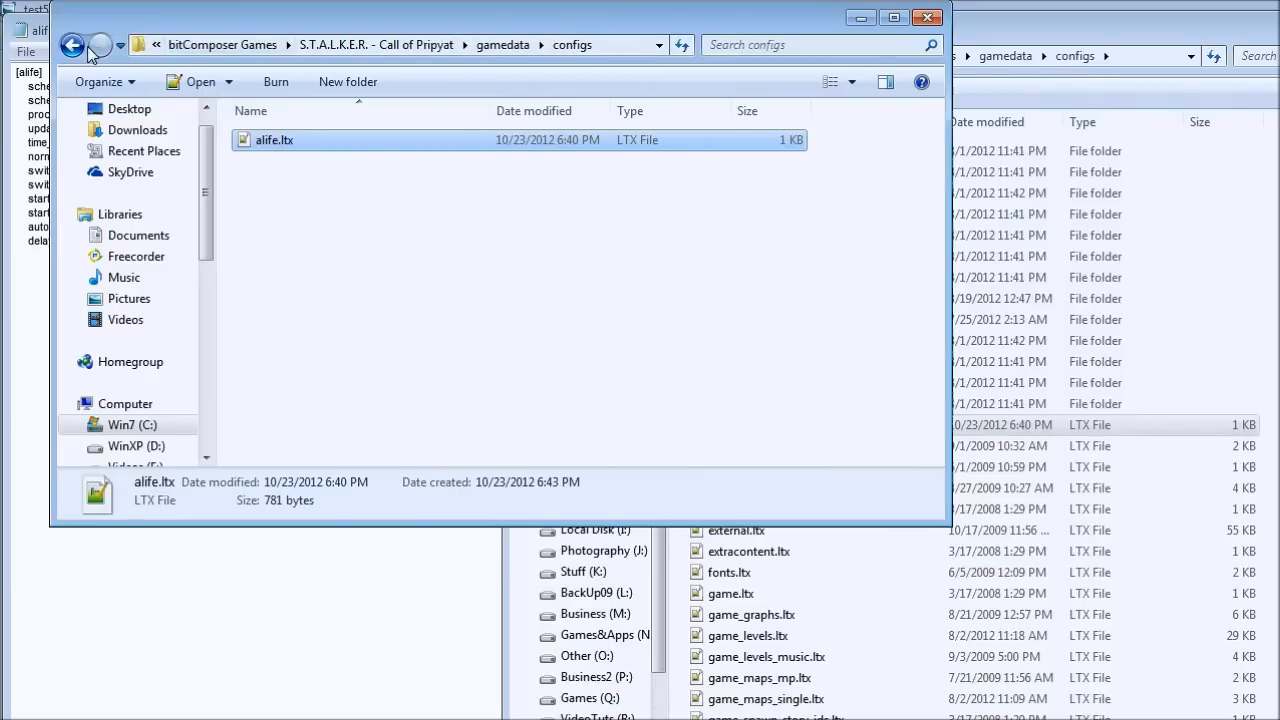
left_click(73, 45)
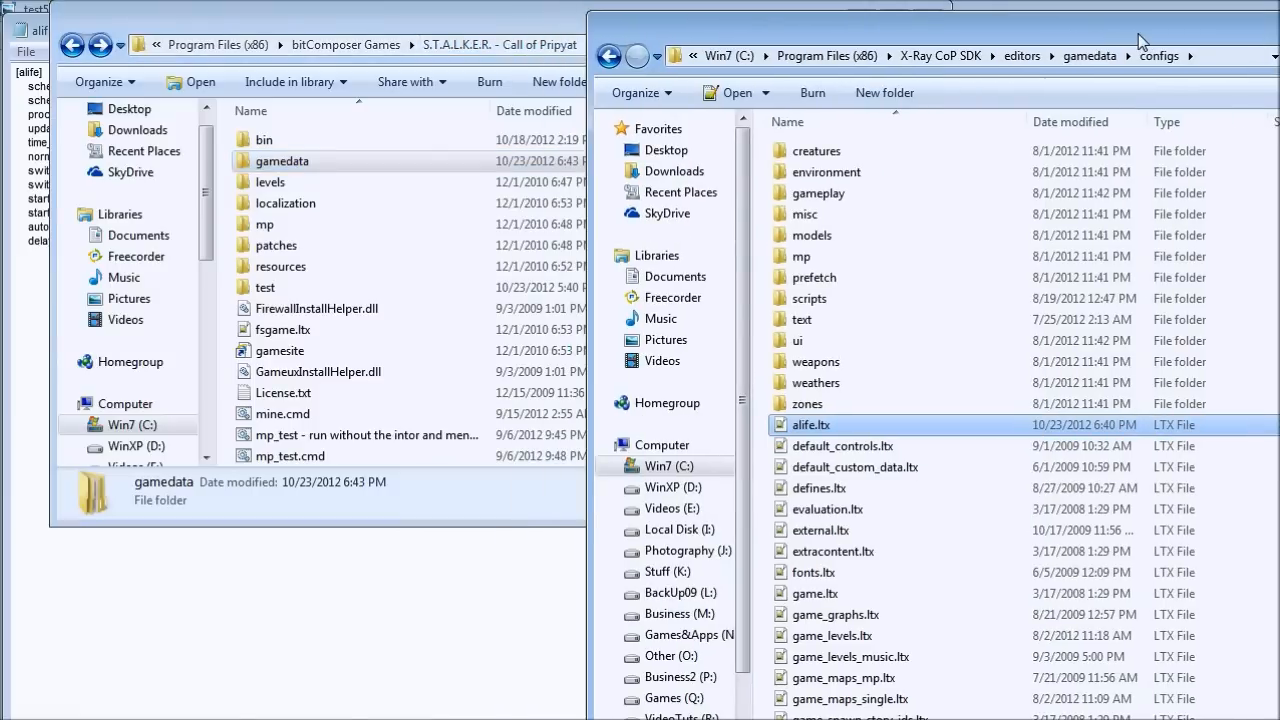
left_click(281, 160)
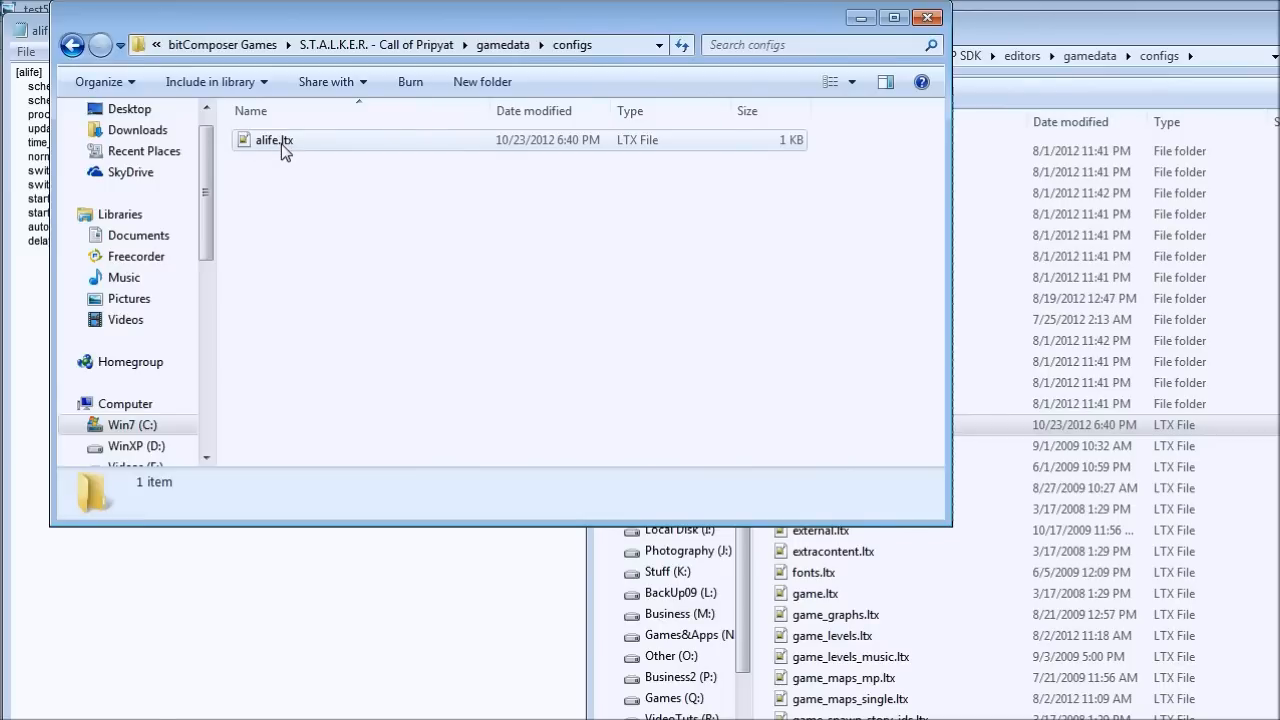
right_click(274, 139)
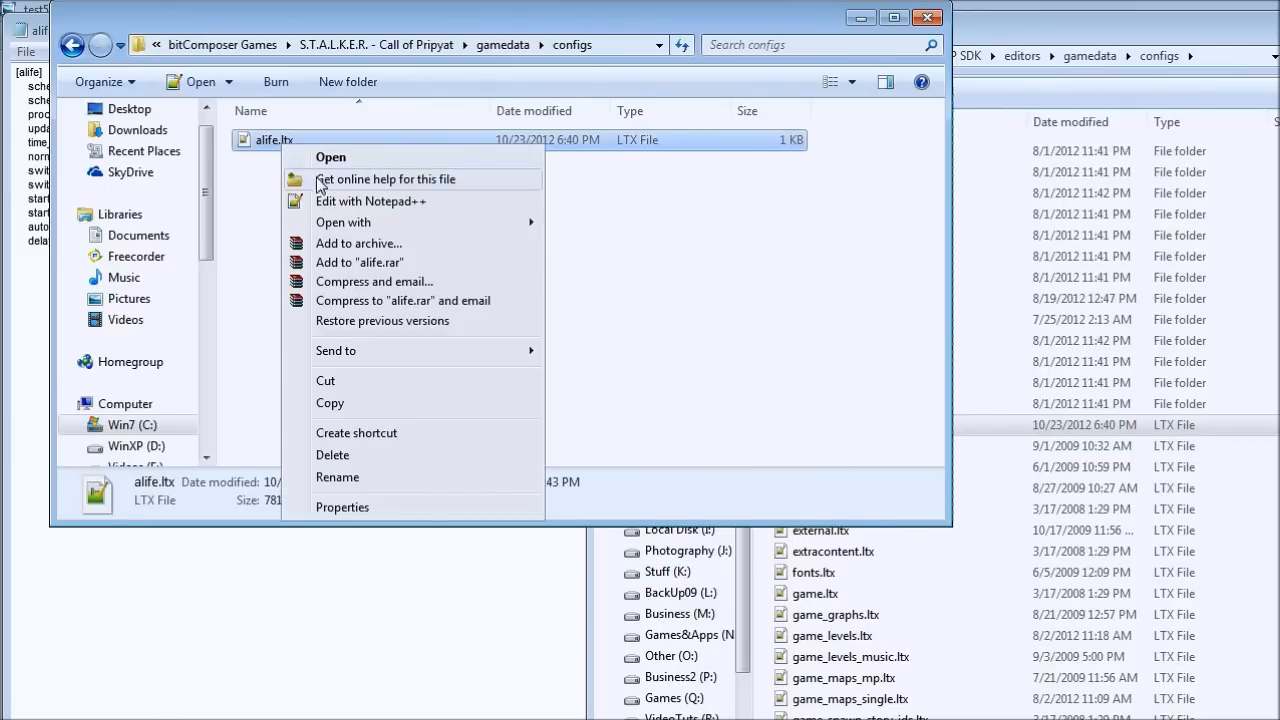
left_click(343, 222)
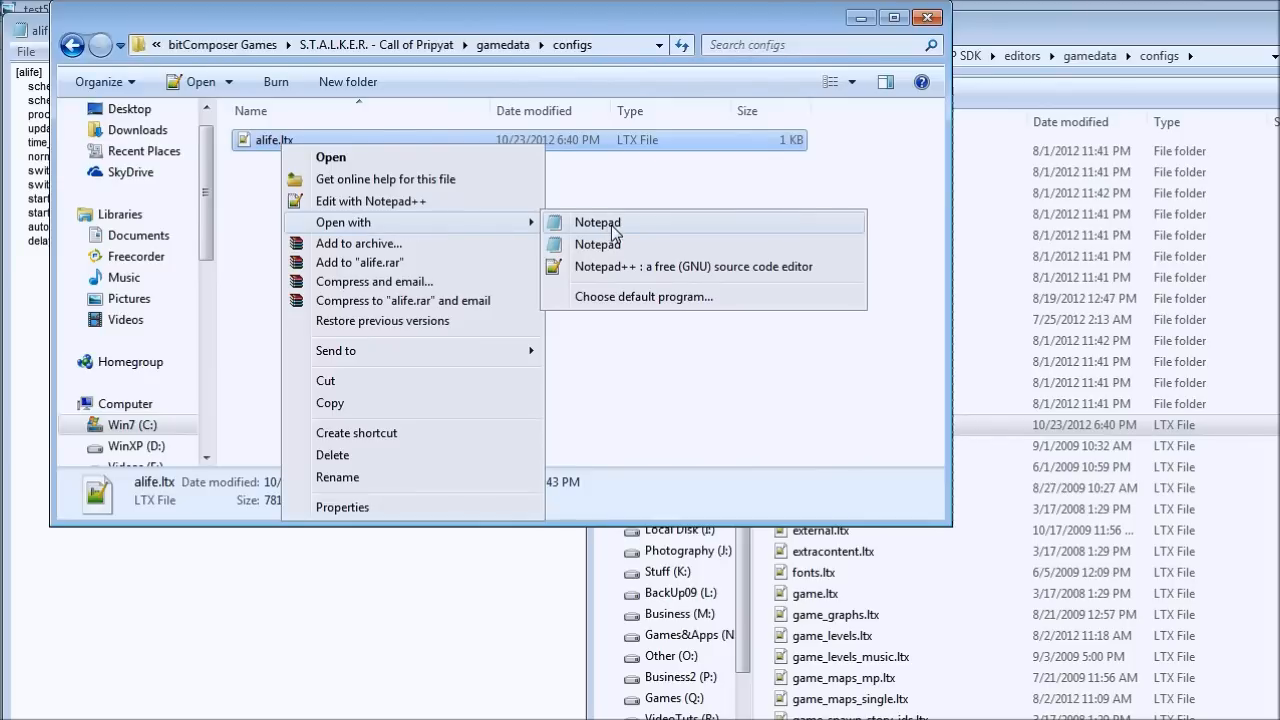
mouse_move(620, 266)
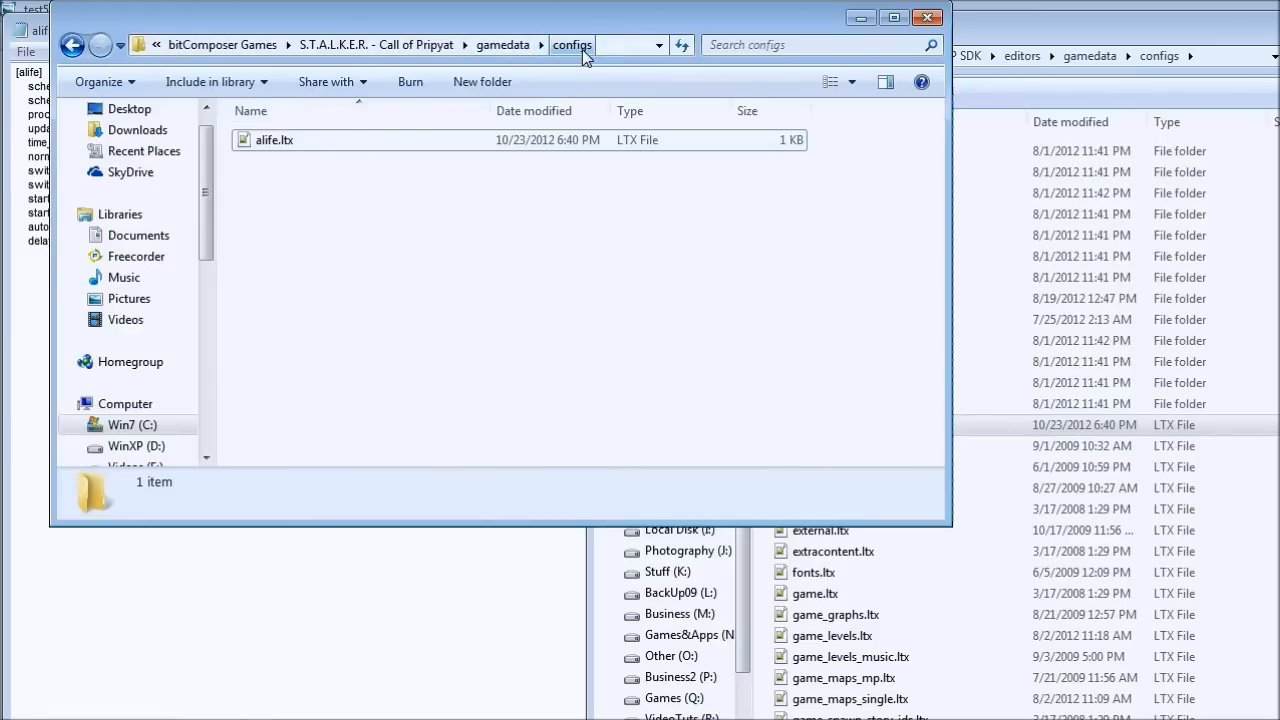
Step: Open alife.ltx in Notepad, change the comment's 396.0 to 356.0, and set time_factor to 60
right_click(274, 139)
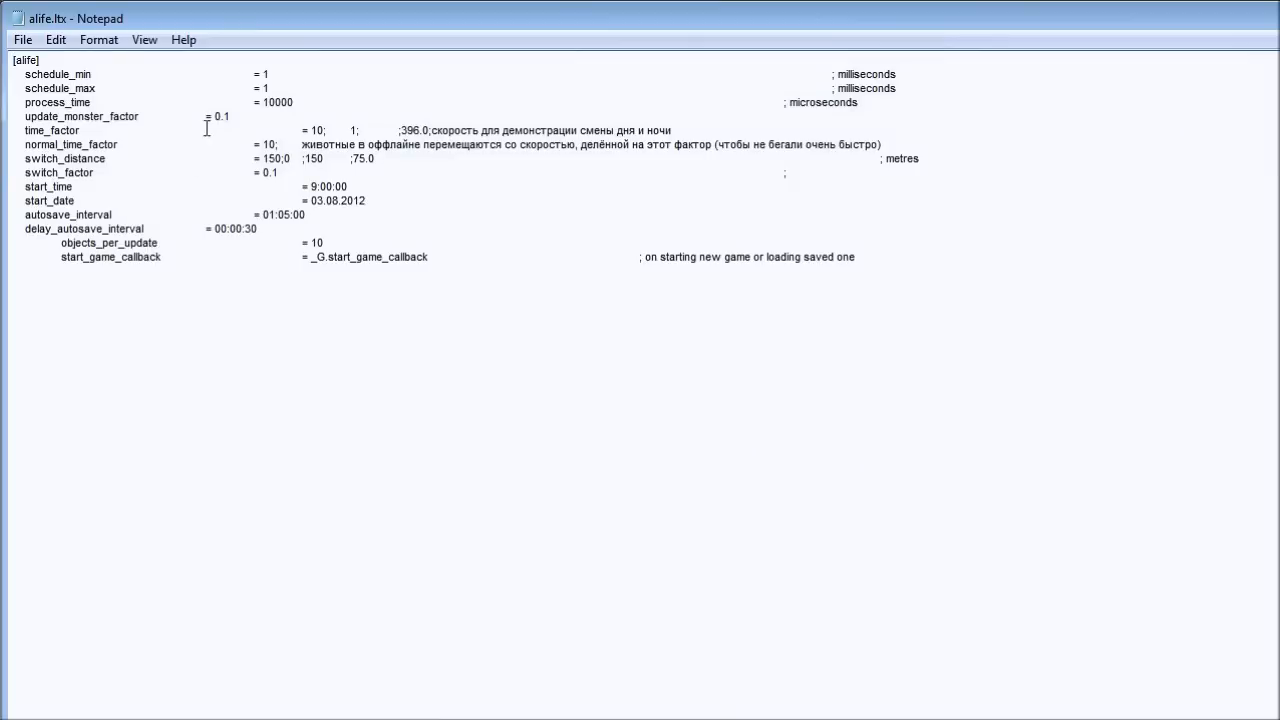
mouse_move(256, 131)
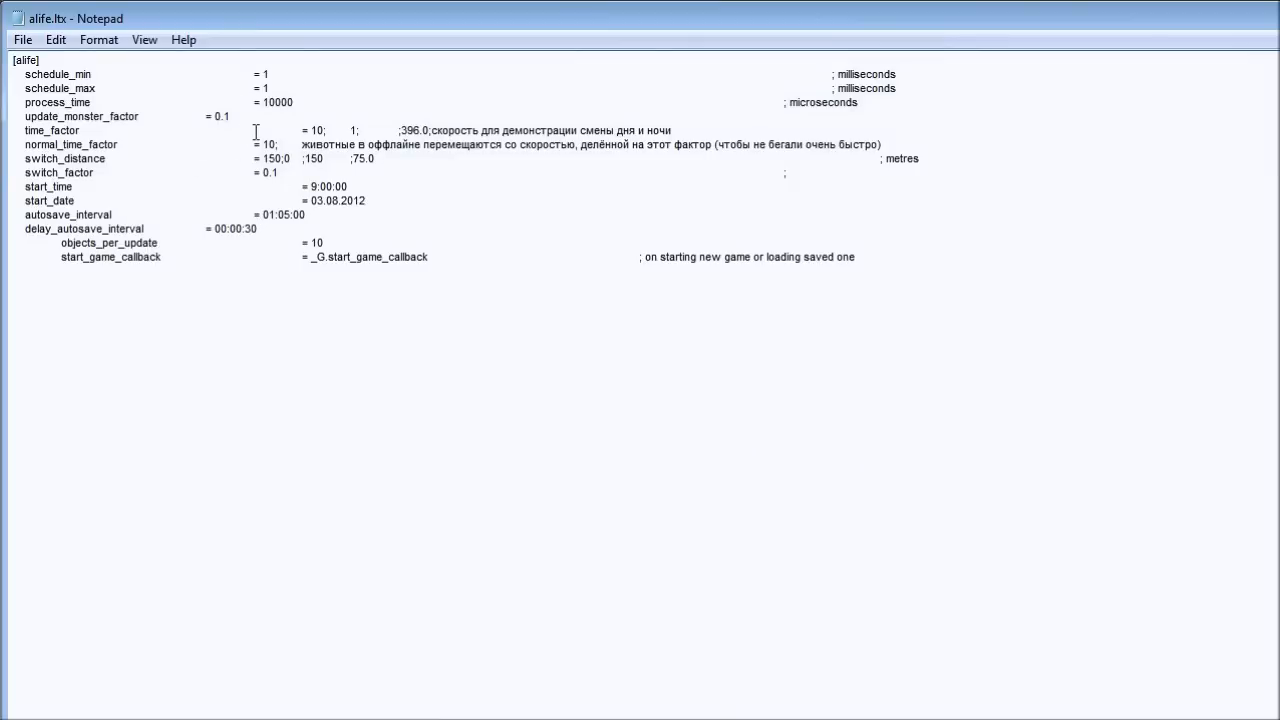
mouse_move(327, 228)
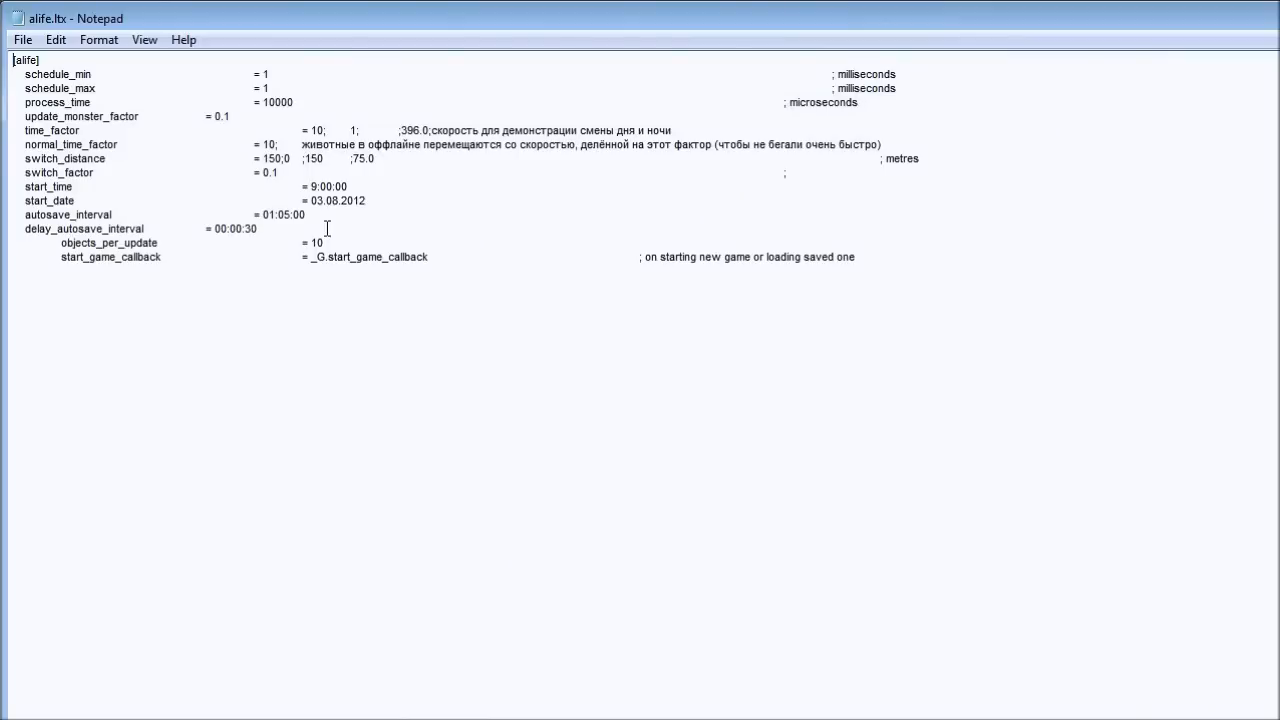
mouse_move(278, 182)
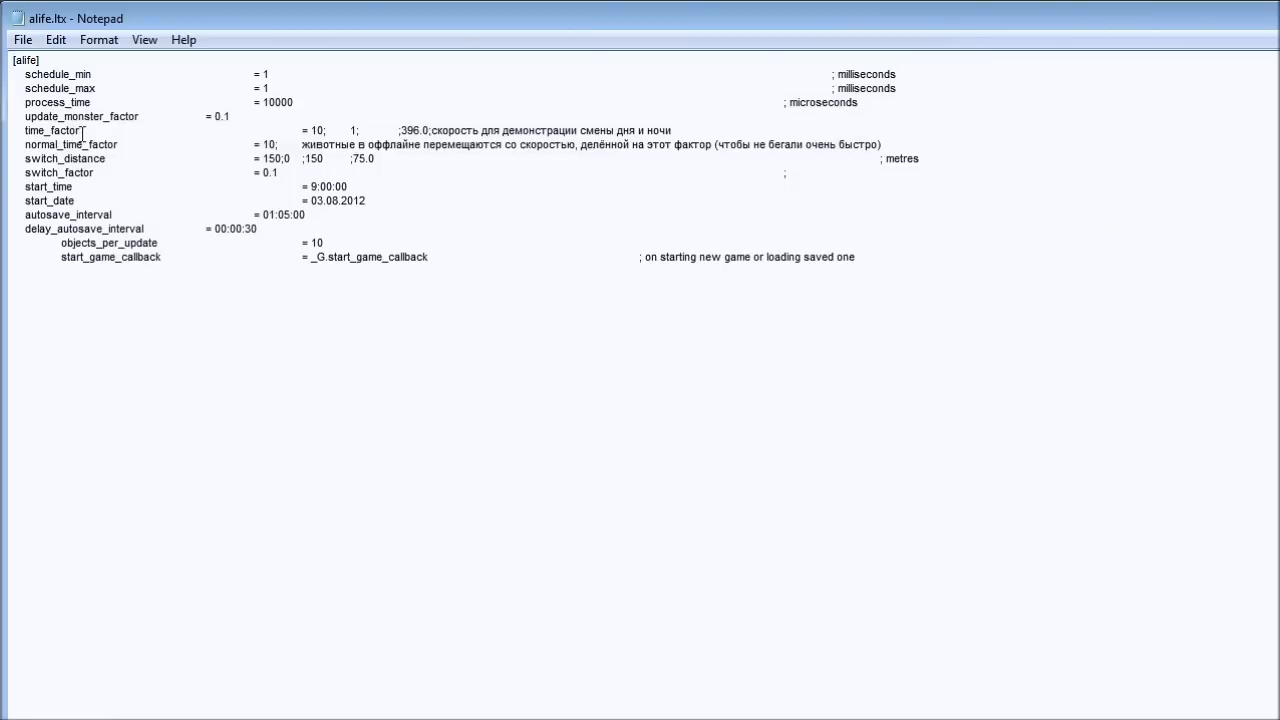
double_click(52, 130)
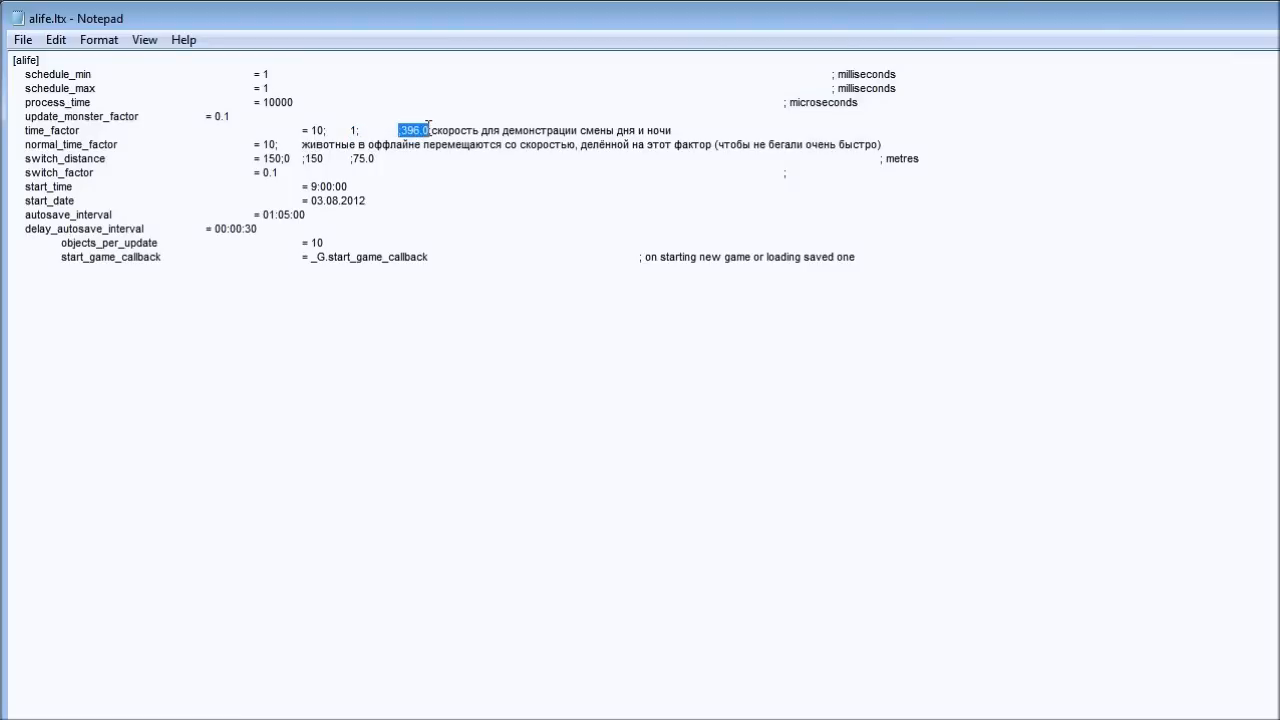
type("356.0")
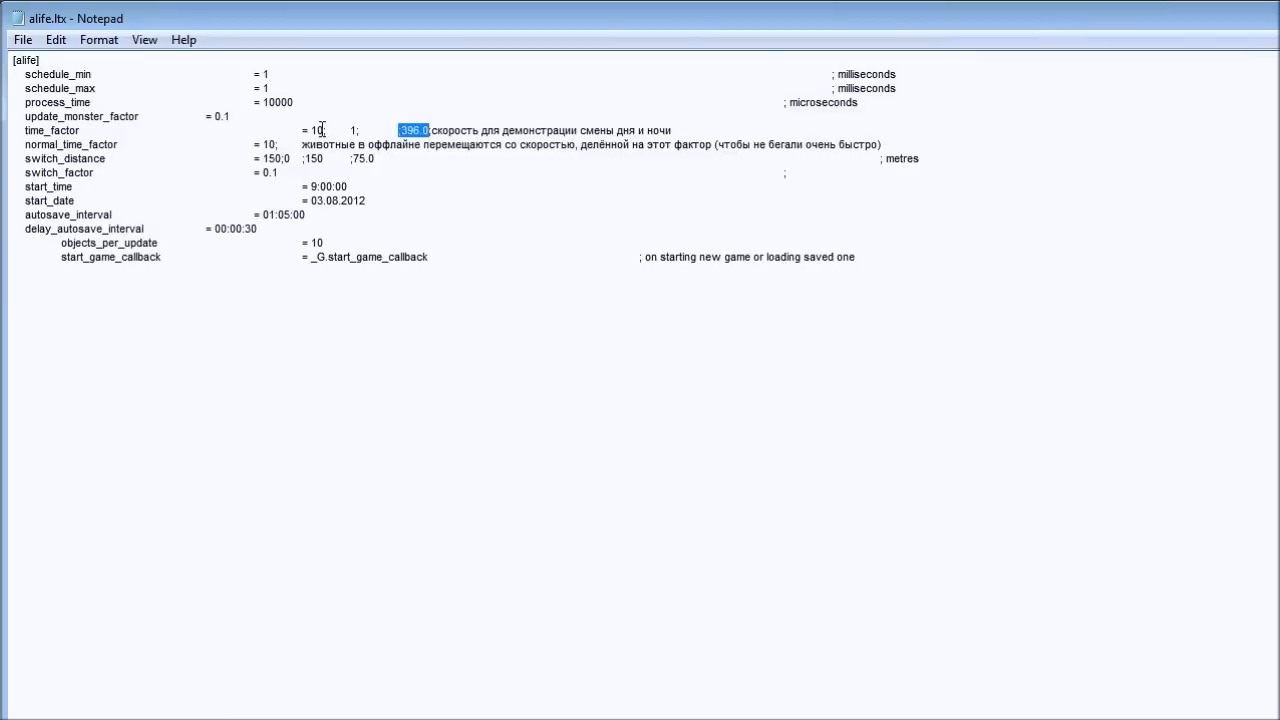
double_click(316, 130)
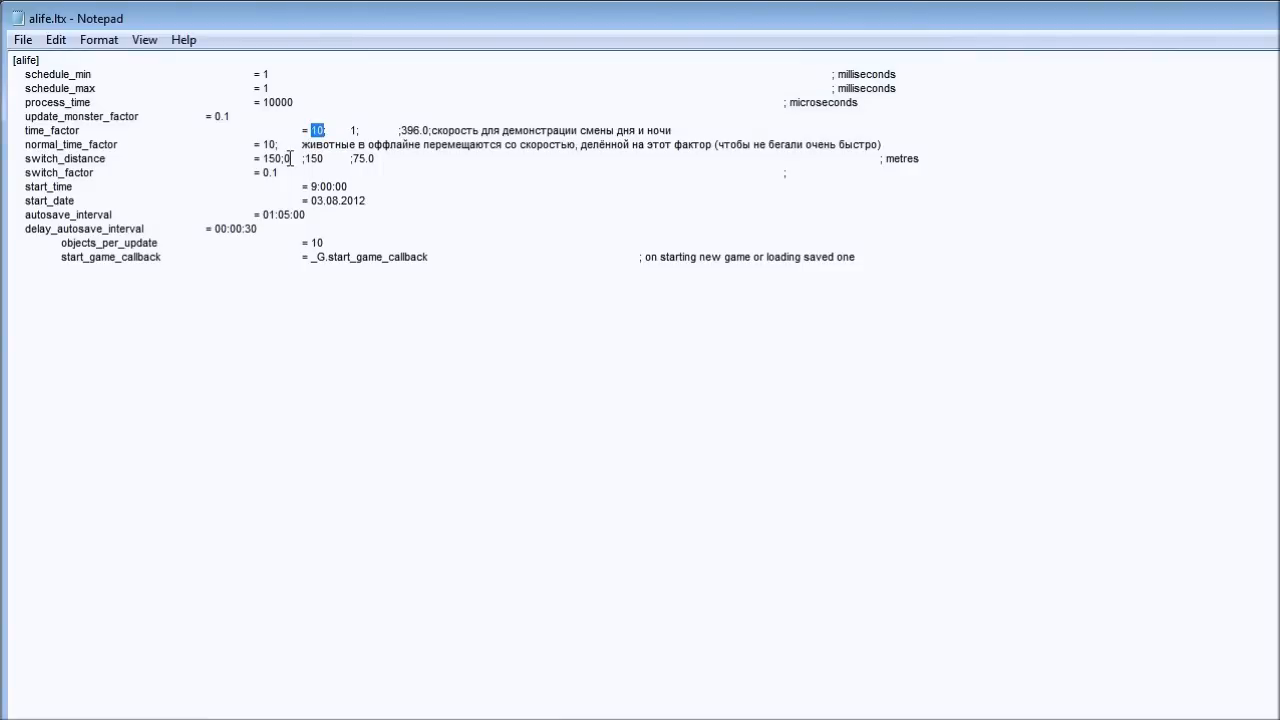
type("60")
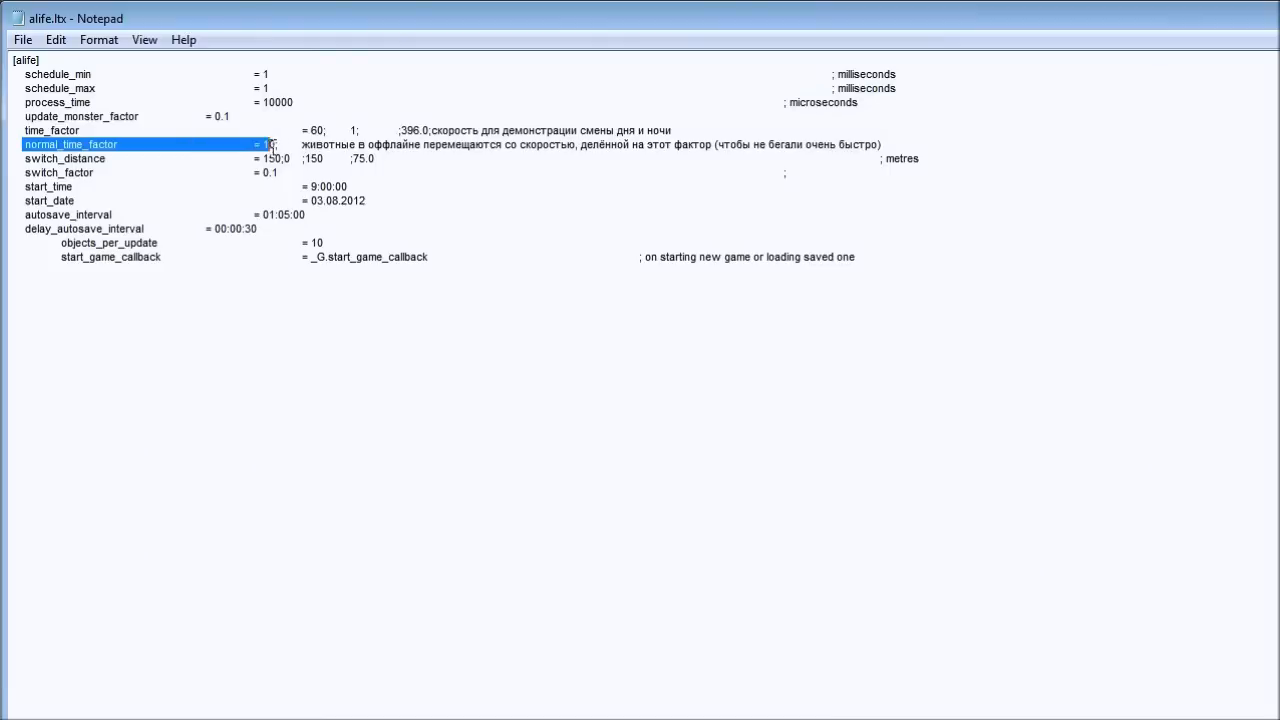
Step: Finish the time_factor edit and select the normal_time_factor value 10
type("0")
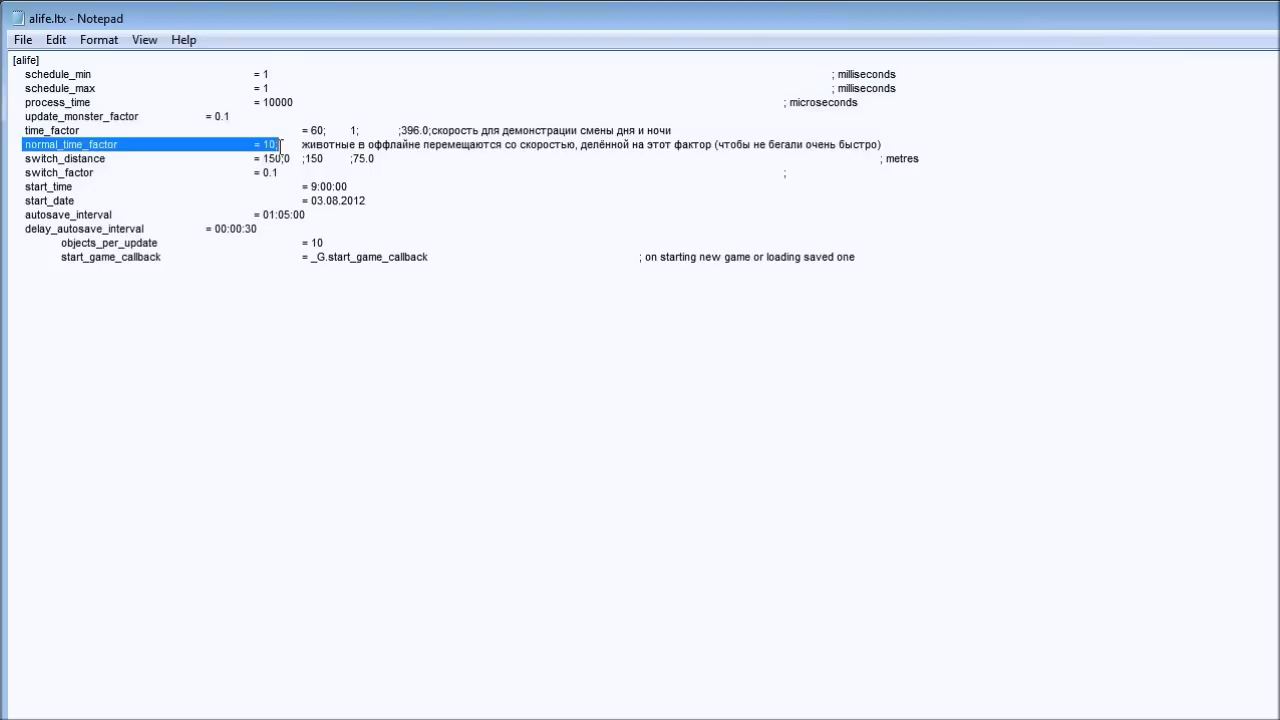
double_click(267, 144)
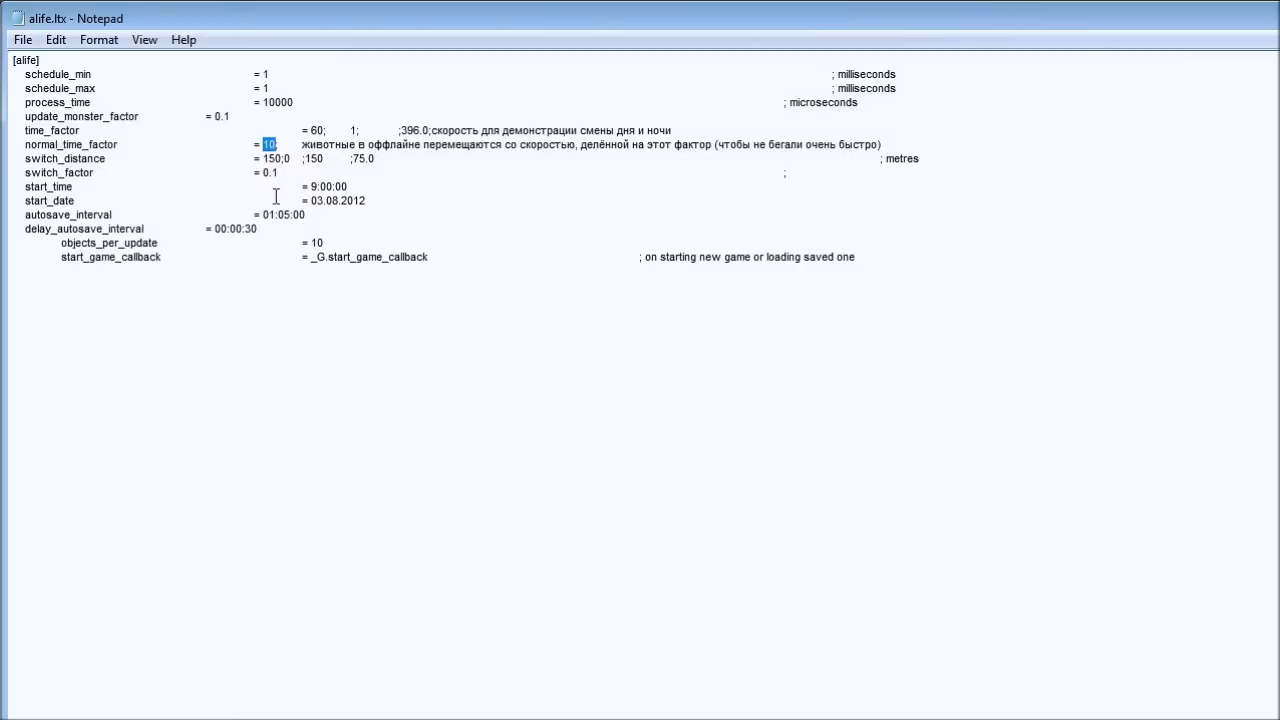
mouse_move(91, 163)
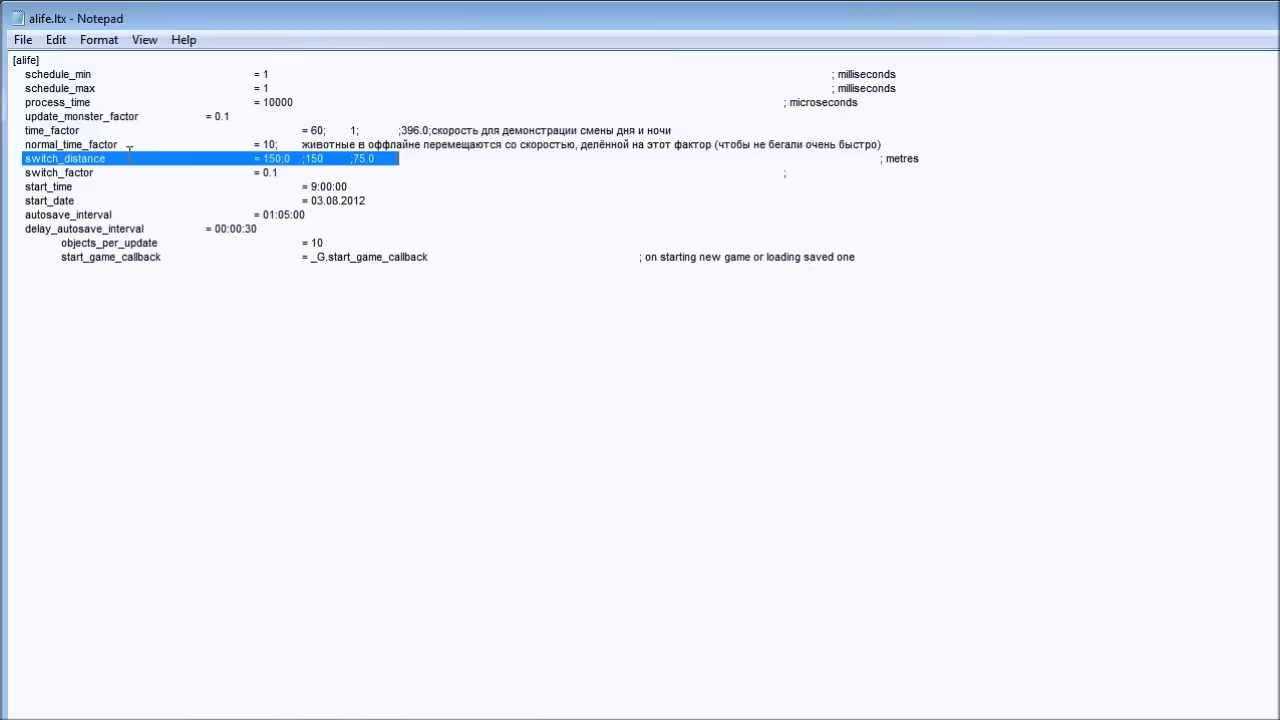
mouse_move(118, 177)
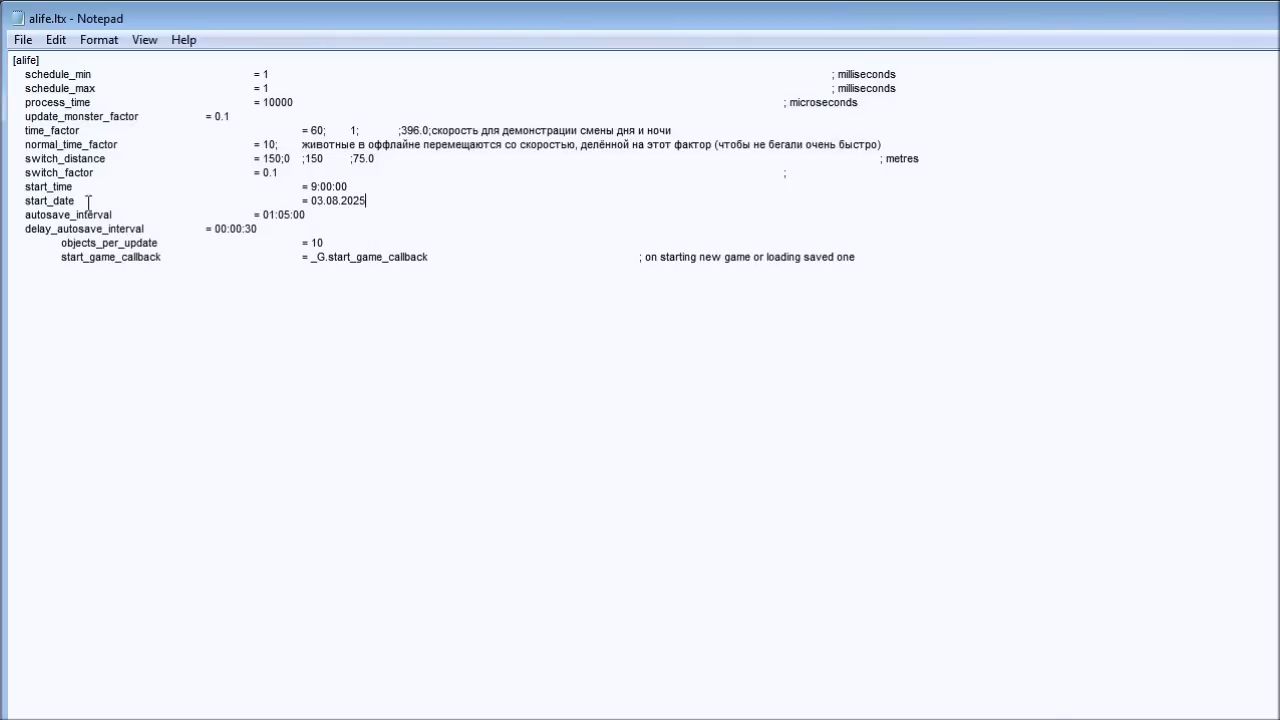
Step: Set the start_date day to 15, giving 15.03.2025, and select the start_time hour
double_click(313, 200)
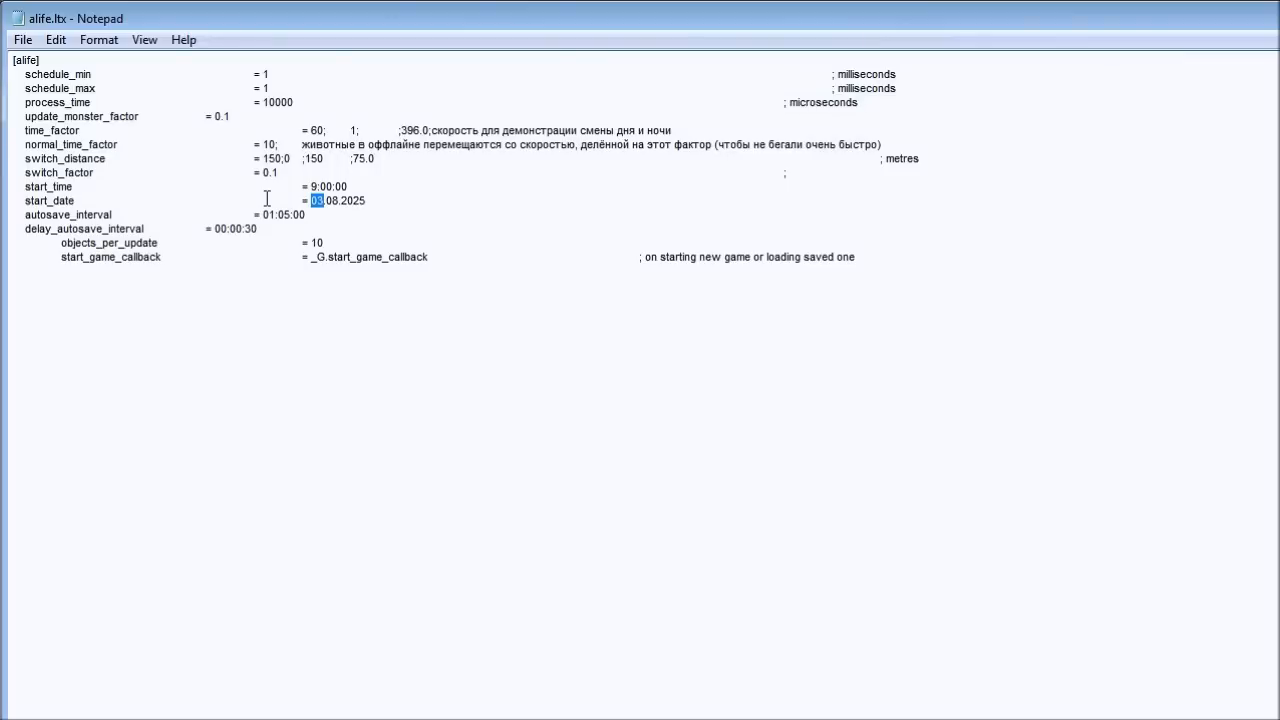
type("15")
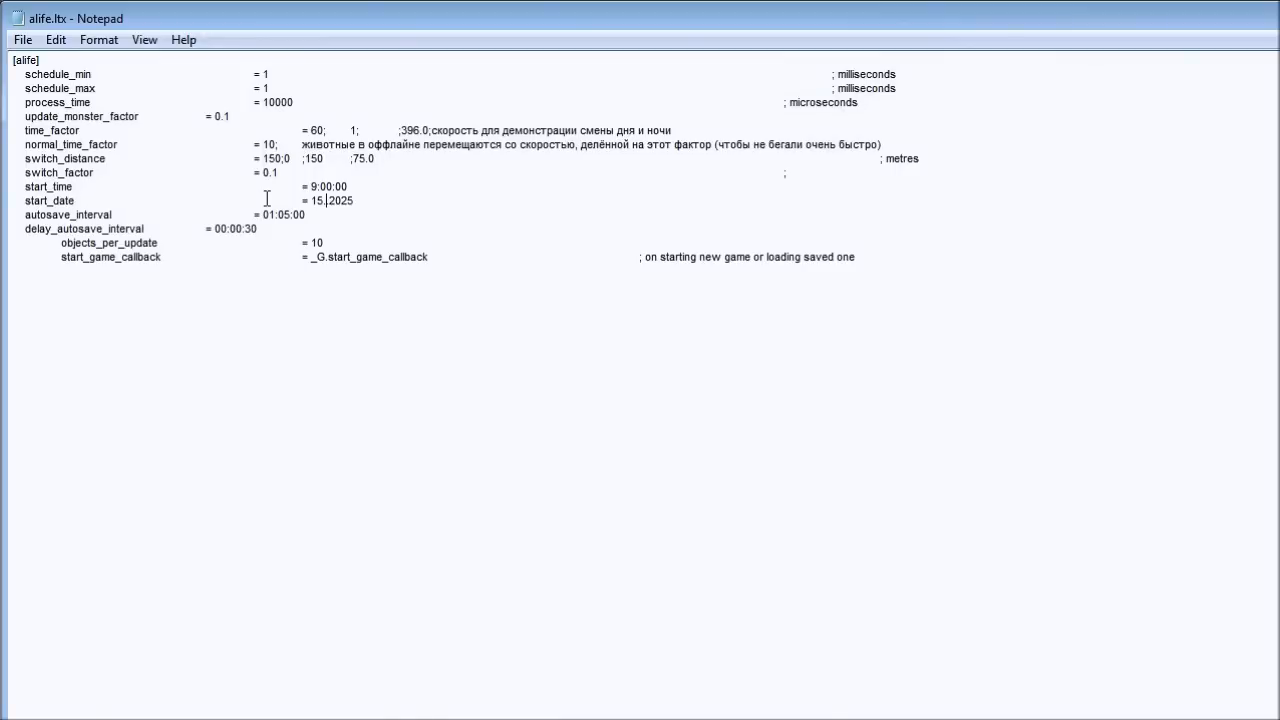
type(".")
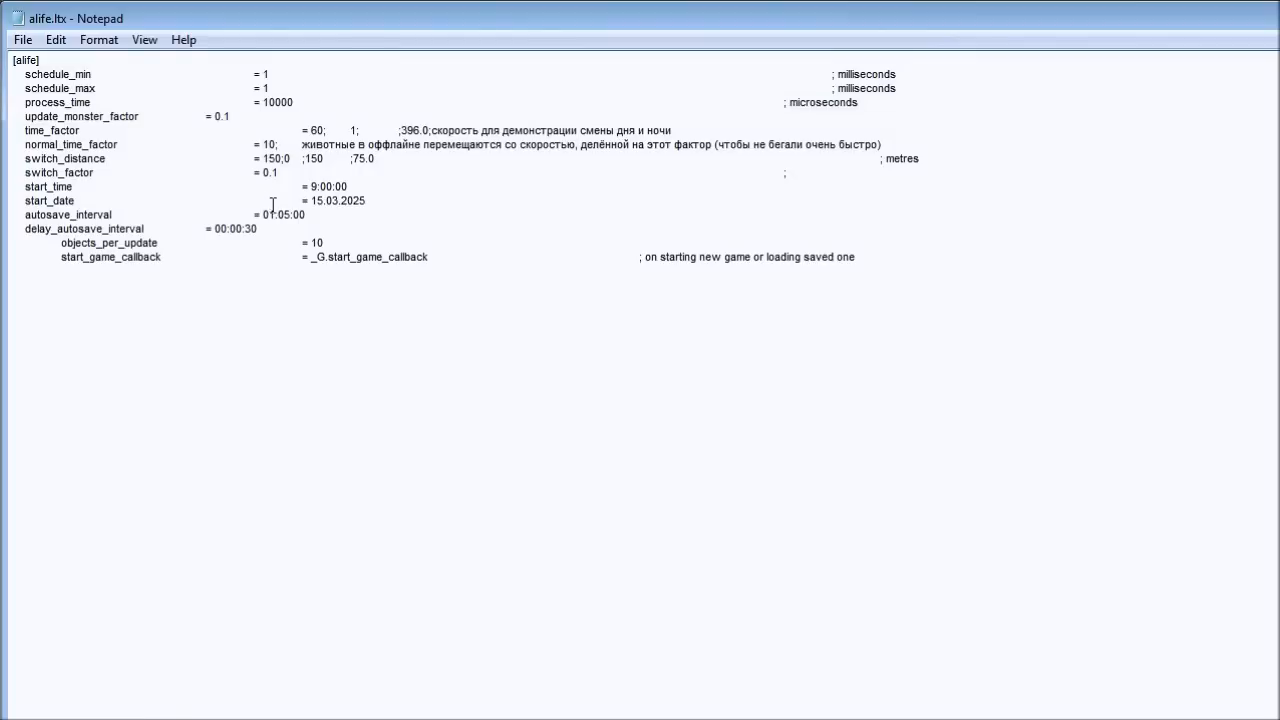
double_click(315, 186)
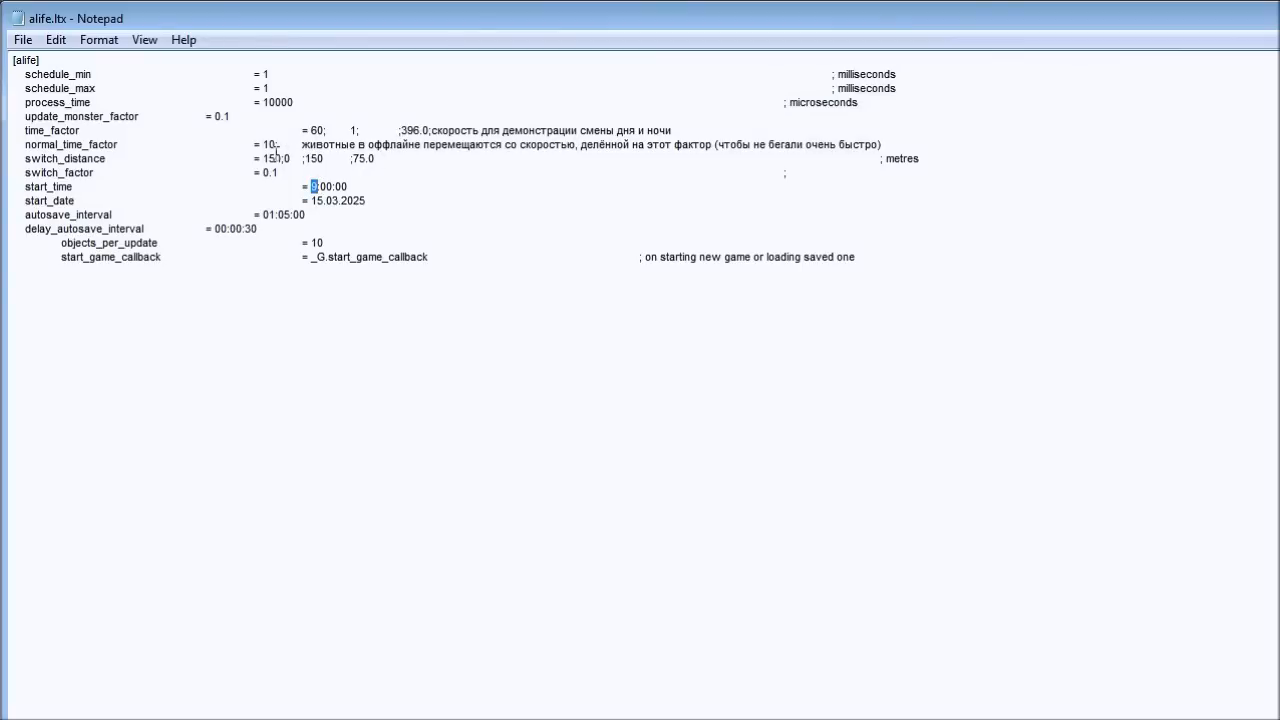
Step: Enter 19 as the start_time hour, making it 19:00:00
type("19")
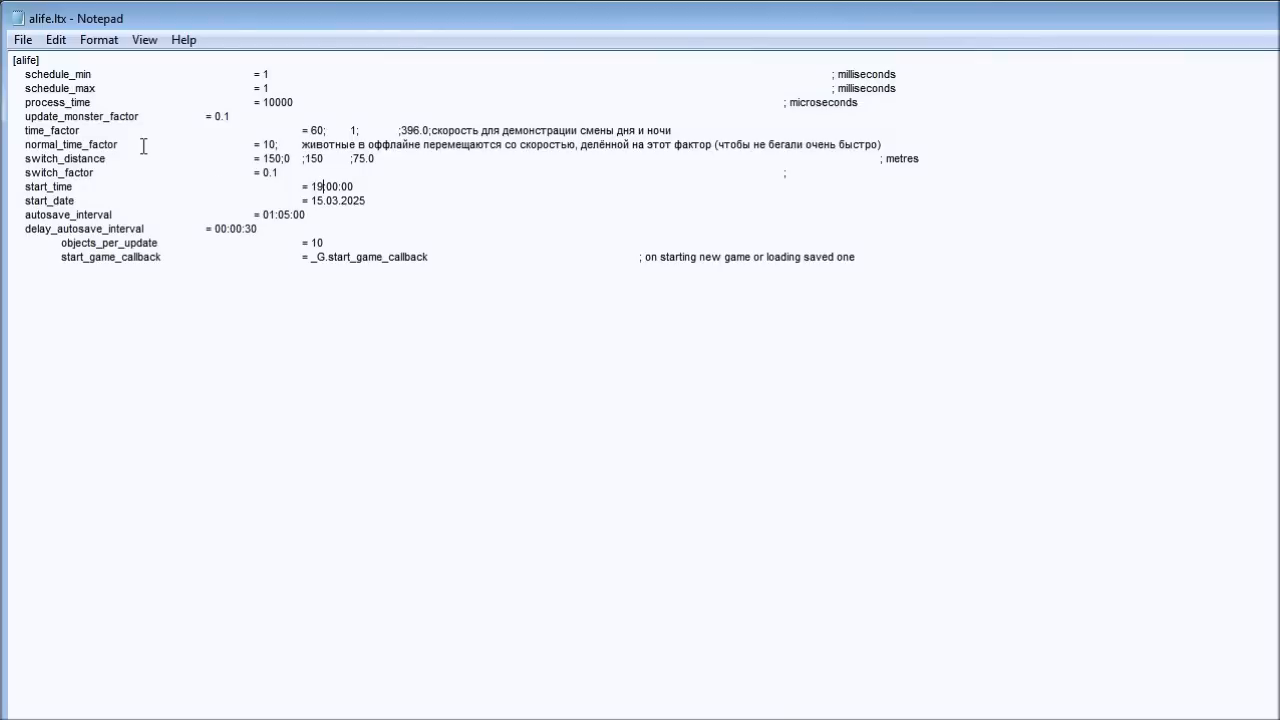
mouse_move(606, 173)
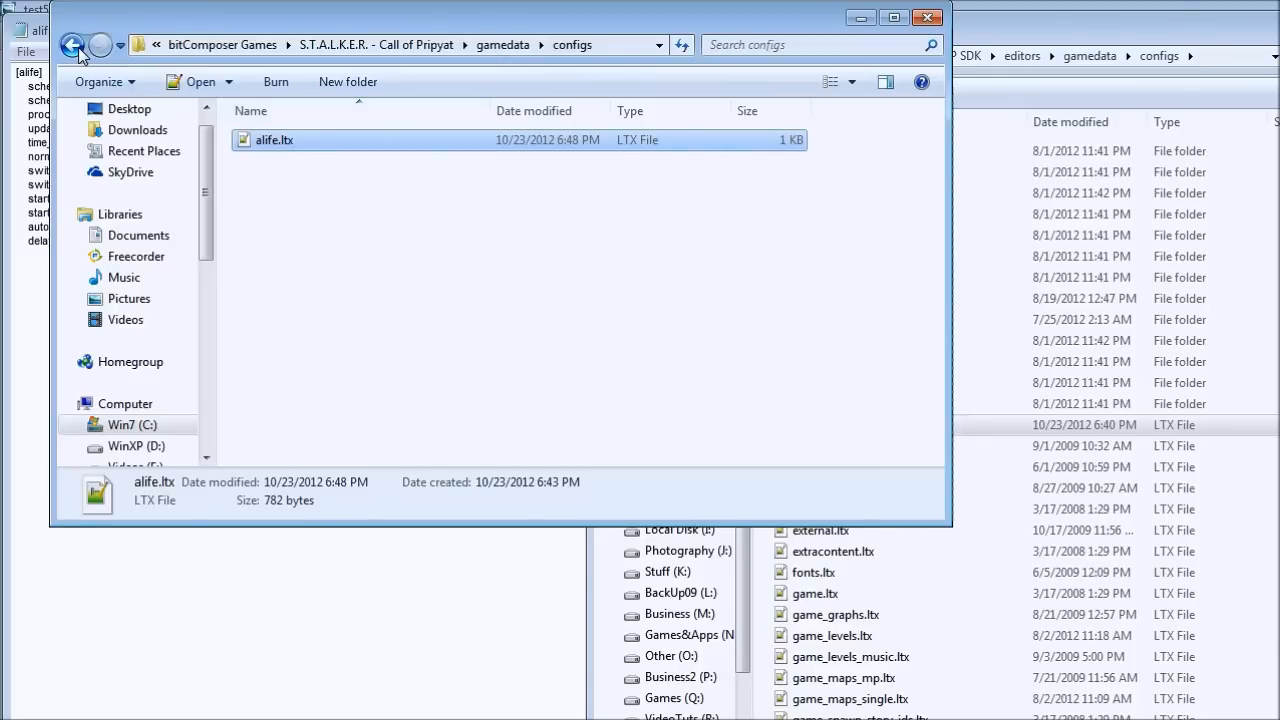
Step: Go back to the Call of Pripyat folder and launch Stalker-COP.exe
left_click(73, 45)
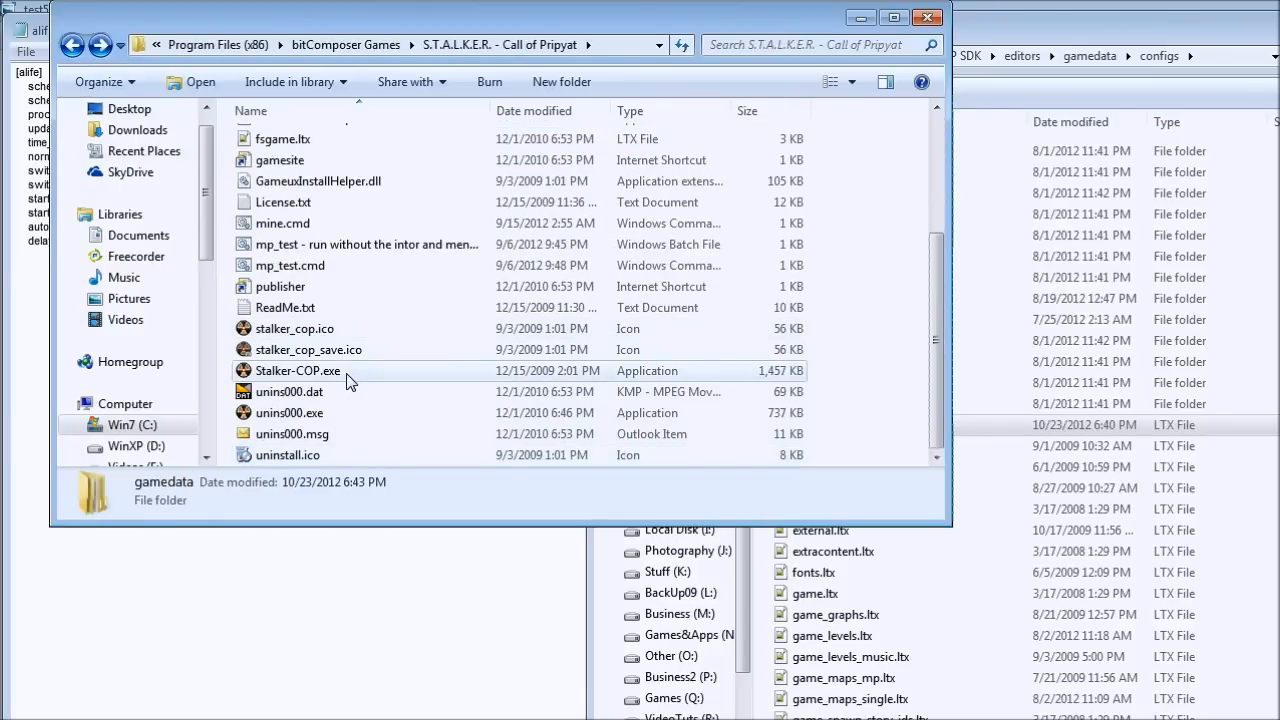
double_click(296, 371)
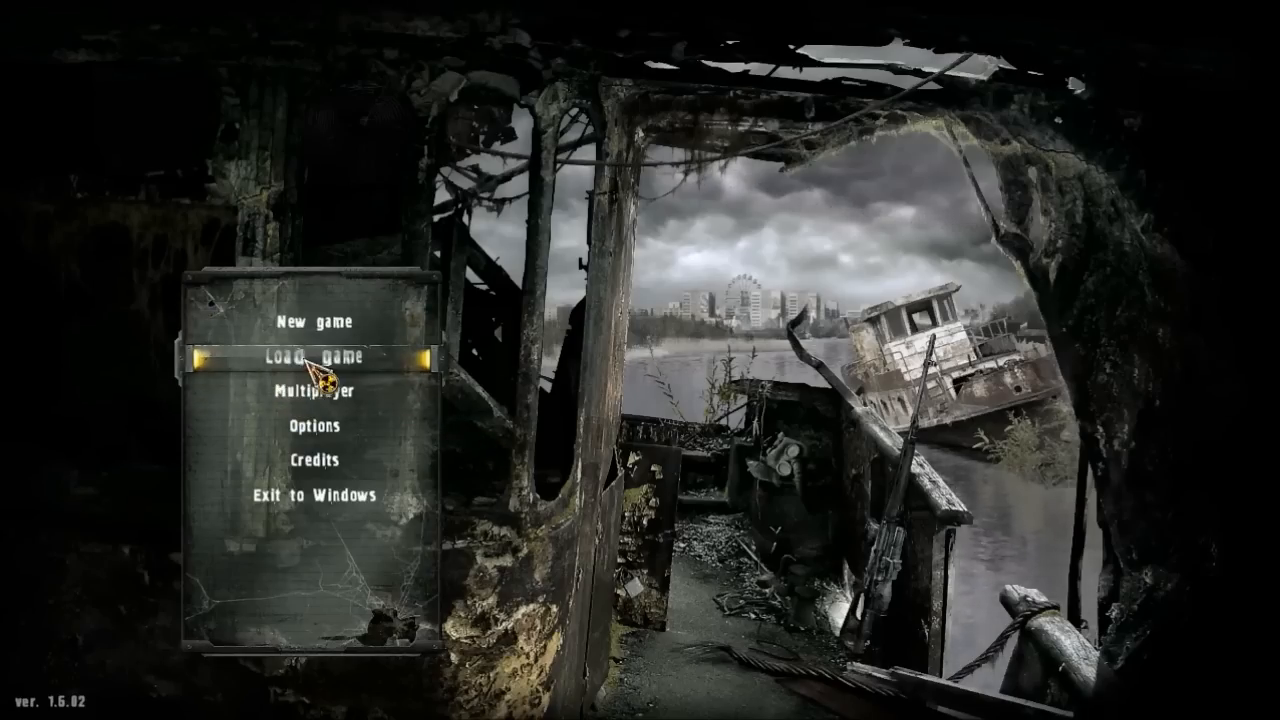
Step: Choose Load game on the main menu to load a saved game
left_click(318, 352)
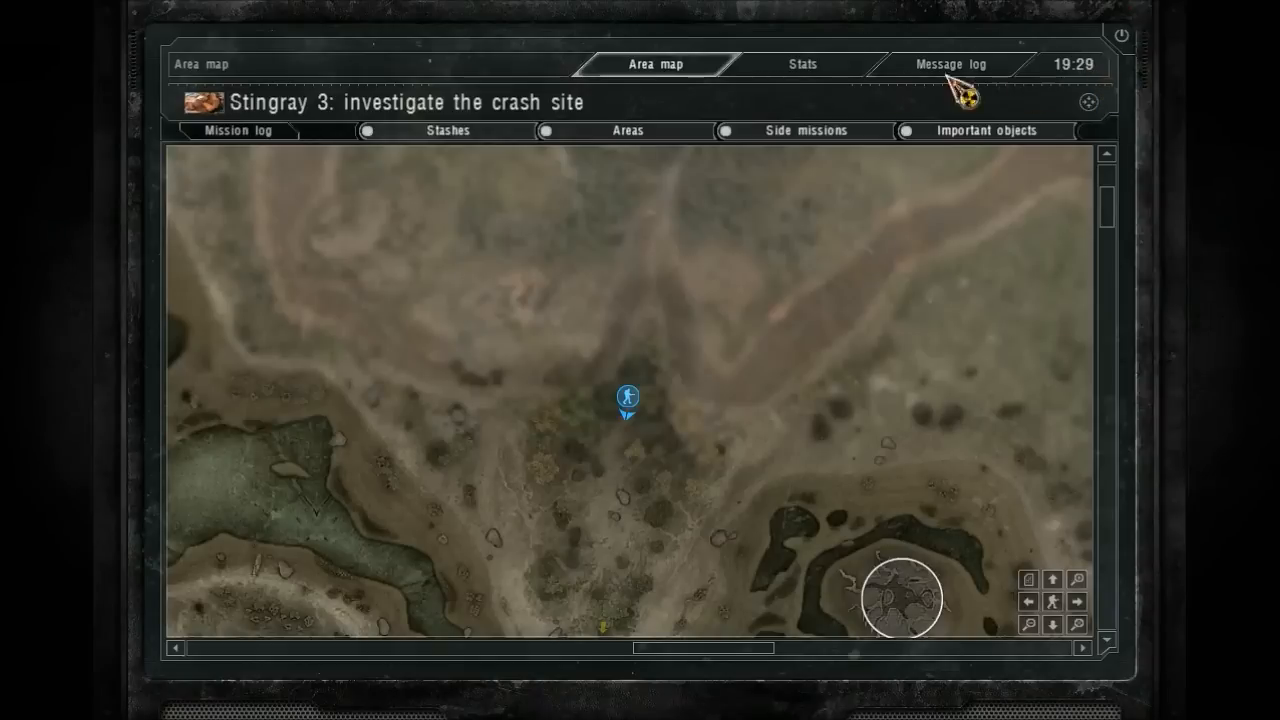
Step: Open the PDA message log to see Stingray missions dated March 15, 2025
left_click(948, 63)
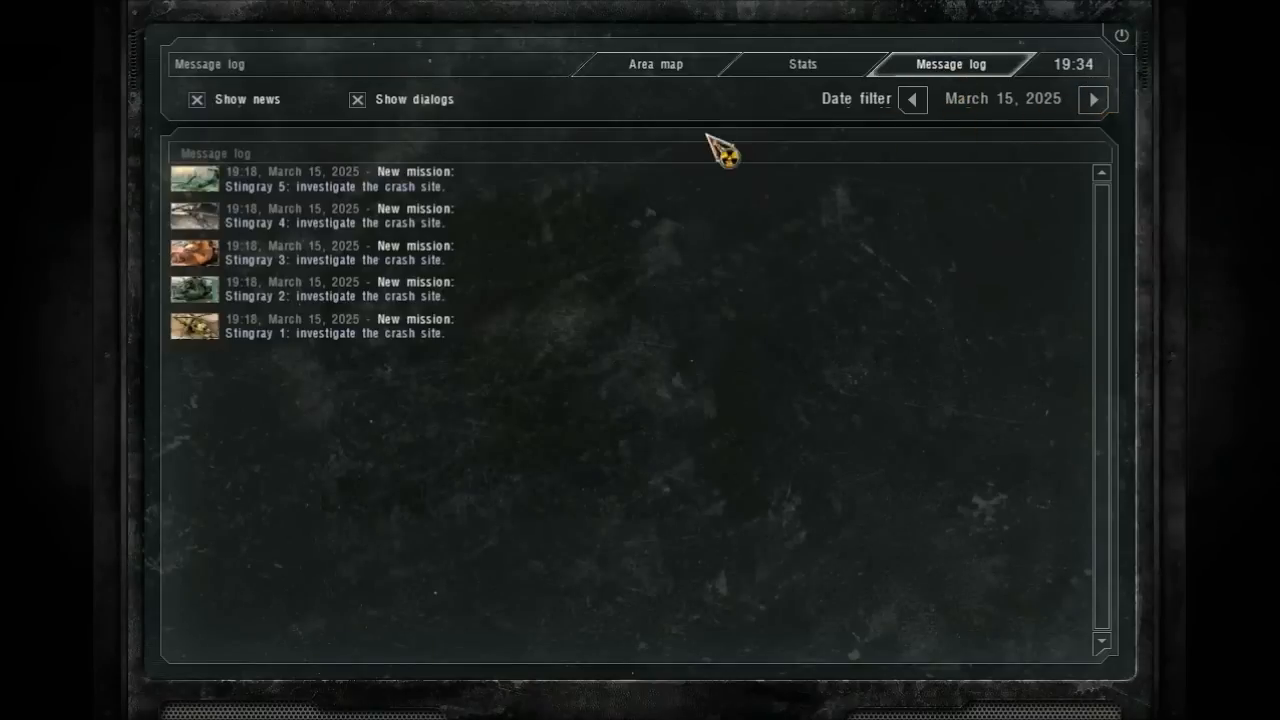
mouse_move(370, 225)
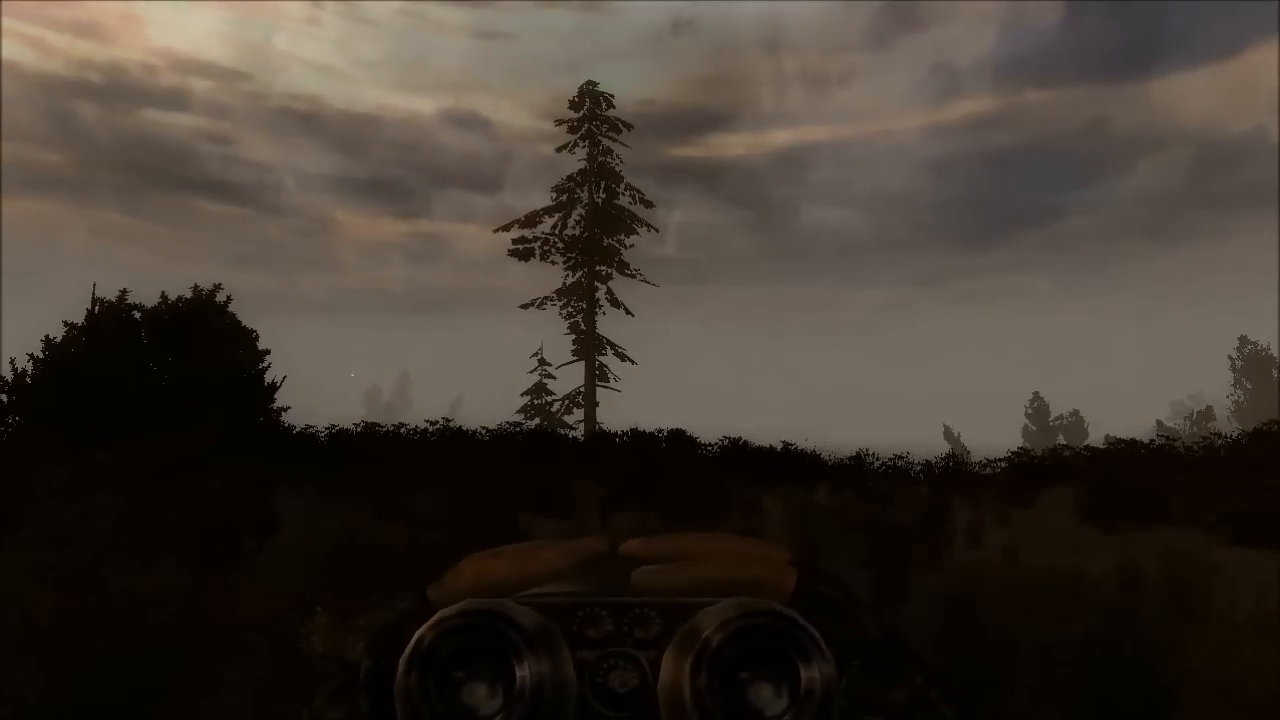
Step: Exit S.T.A.L.K.E.R.: Call of Pripyat to Windows, confirming with Yes
left_click(298, 558)
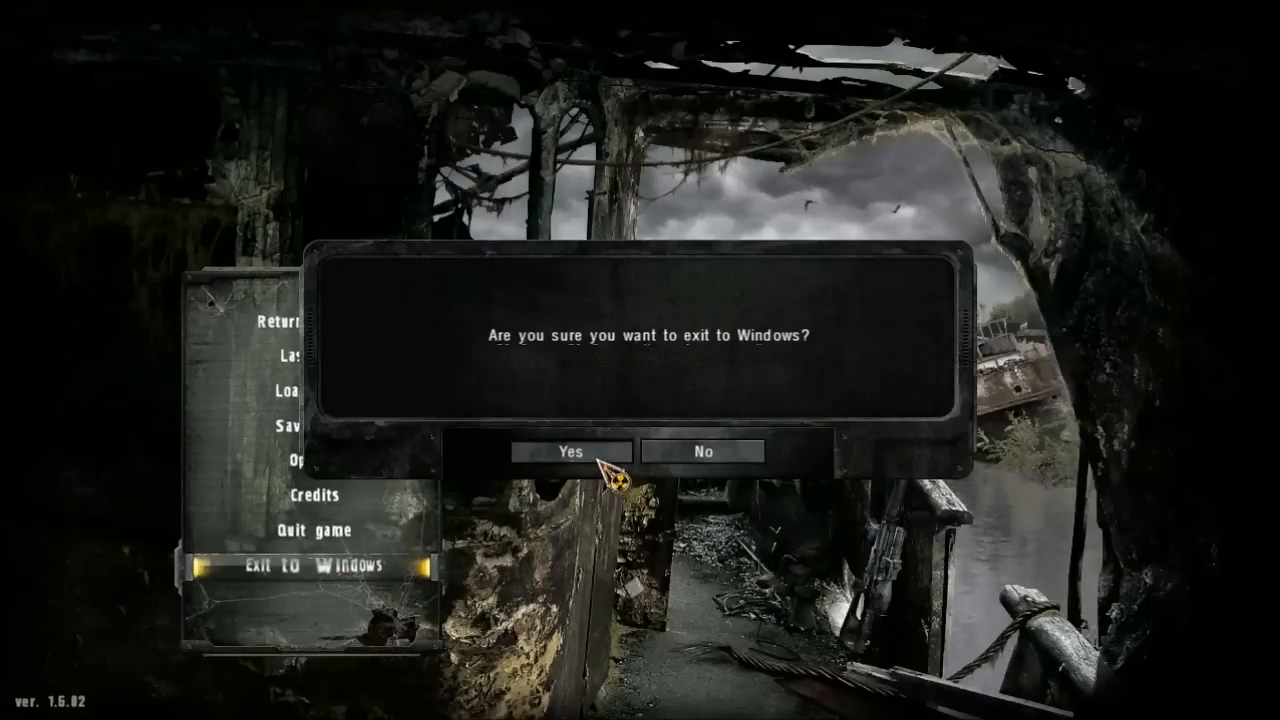
left_click(702, 451)
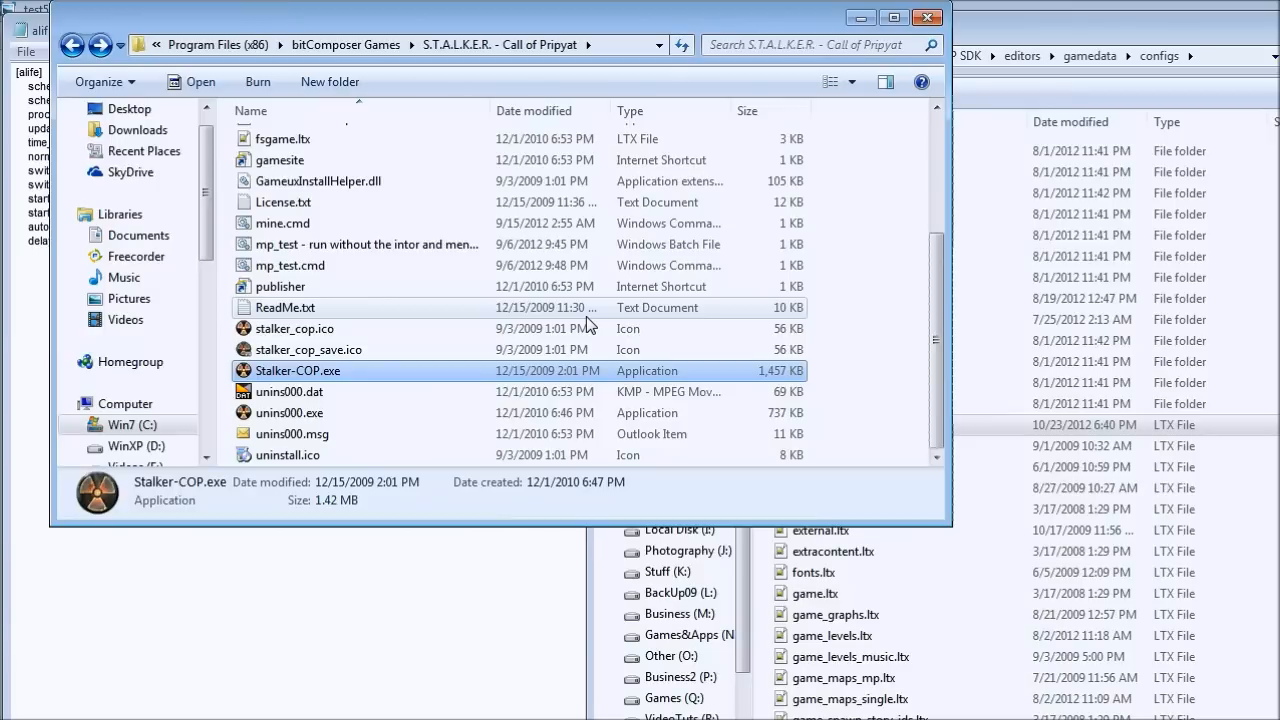
scroll("up", 3)
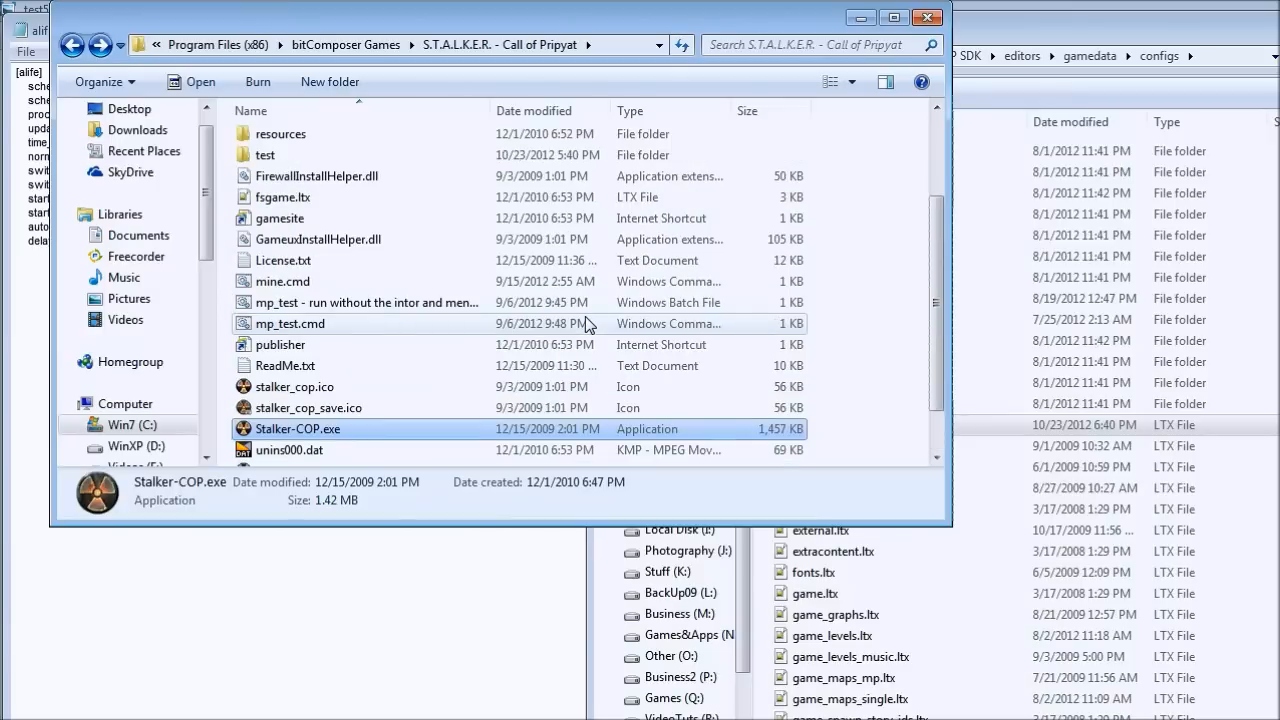